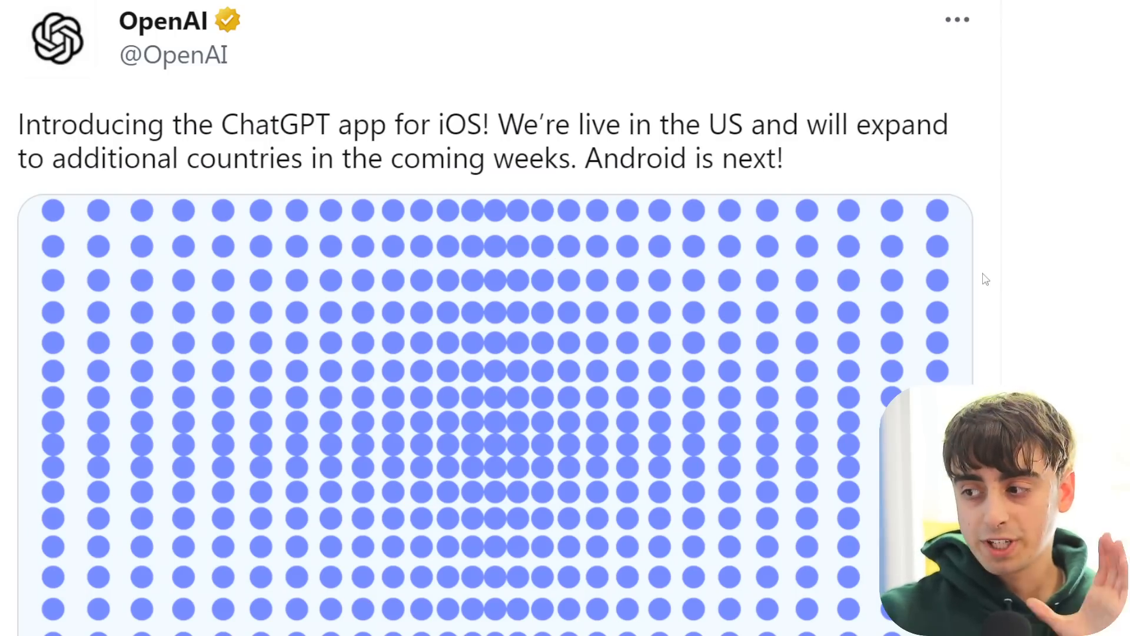
pyautogui.moveTo(939, 224)
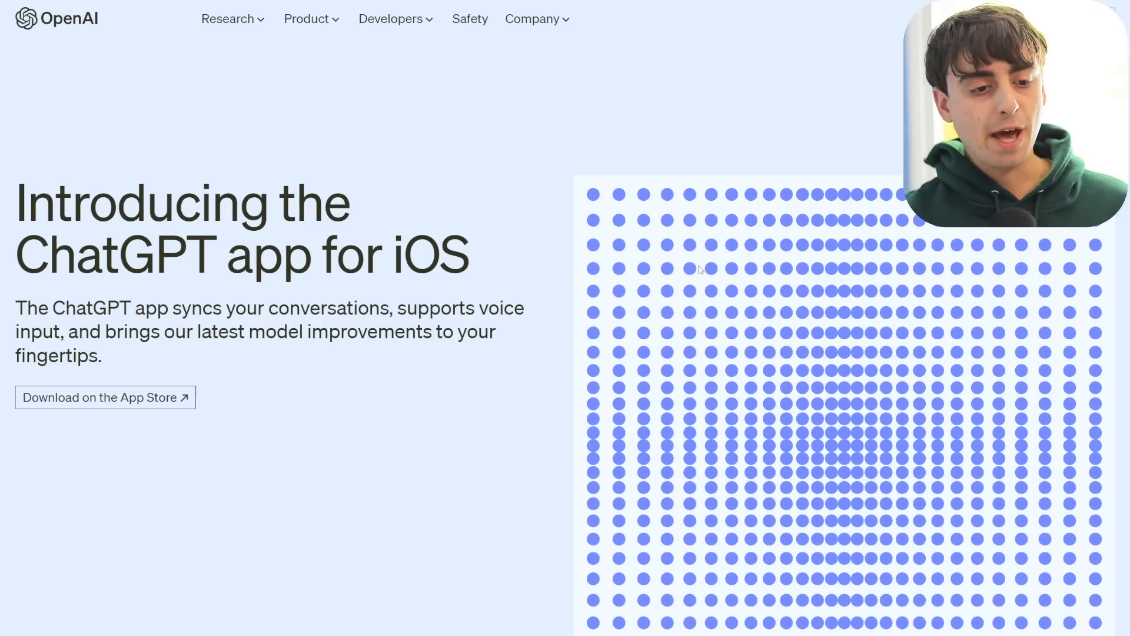
# Scroll down through the OpenAI iOS app announcement page.
pyautogui.scroll(-3)
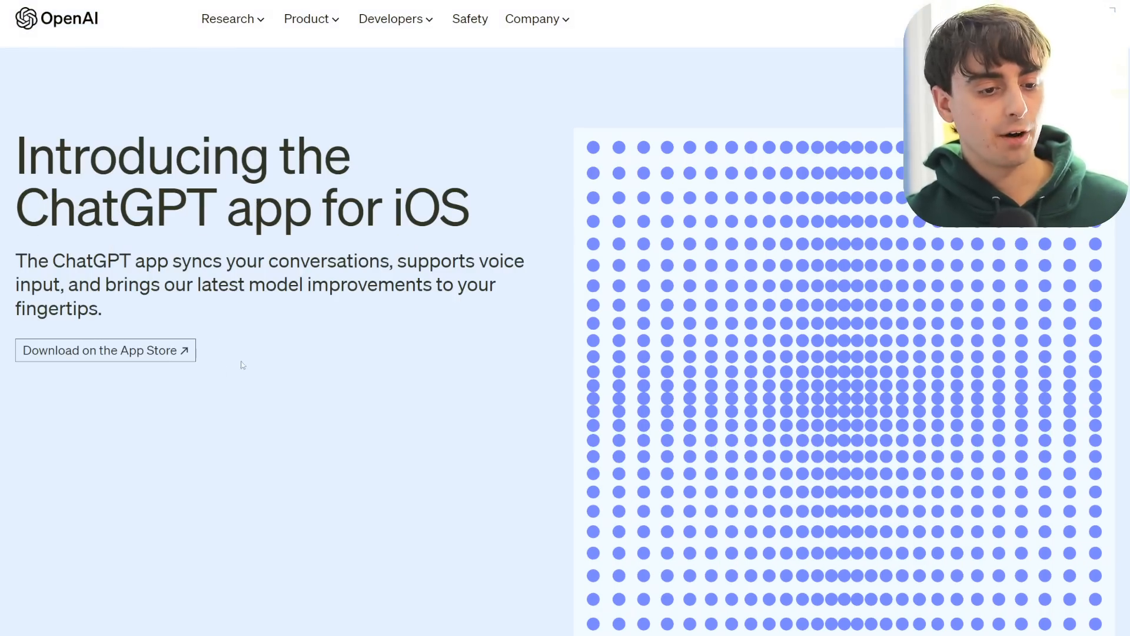
pyautogui.scroll(-3)
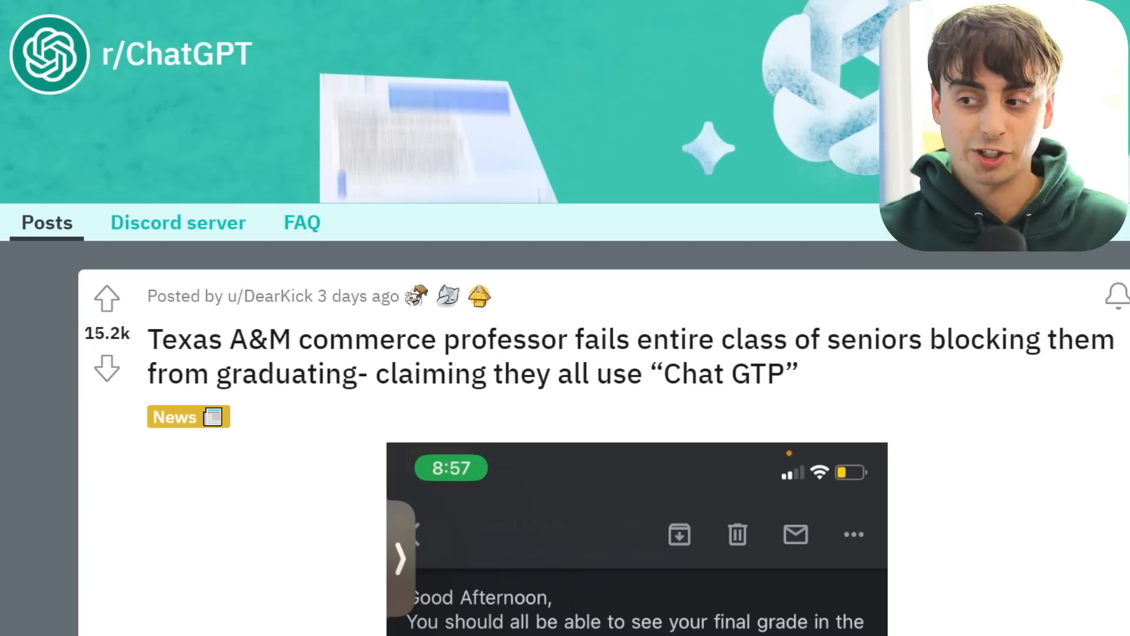
# Scroll down the r/ChatGPT post about the Texas A&M professor failing his seniors.
pyautogui.scroll(-3)
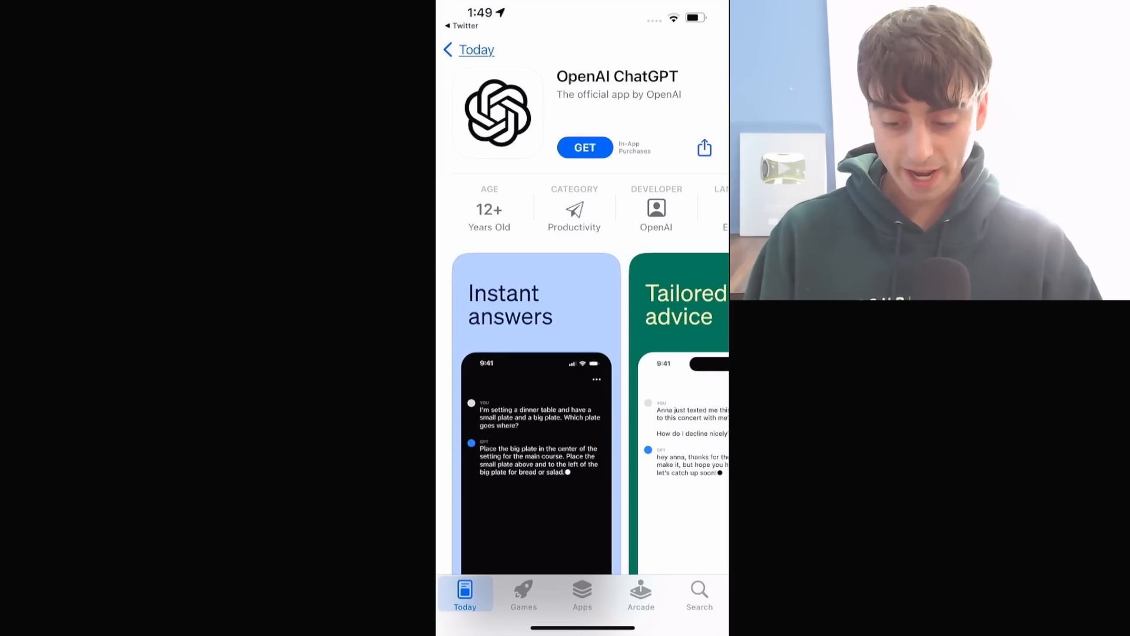
# Scroll down the OpenAI ChatGPT listing in the App Store.
pyautogui.scroll(-3)
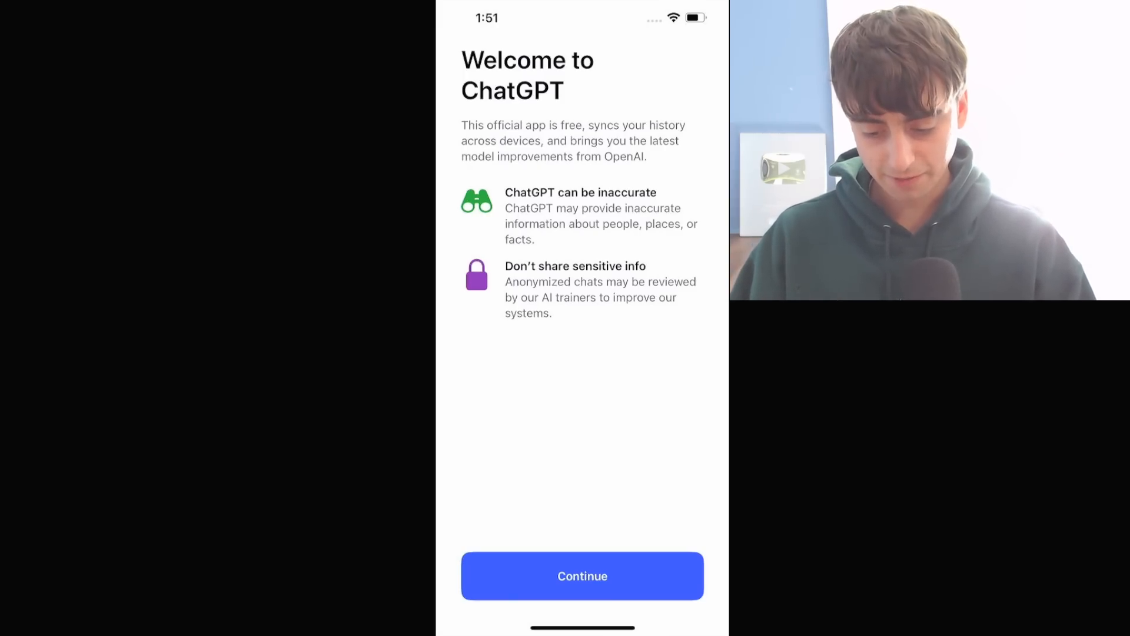
# Dismiss the welcome notes and look through the app Settings.
pyautogui.click(582, 575)
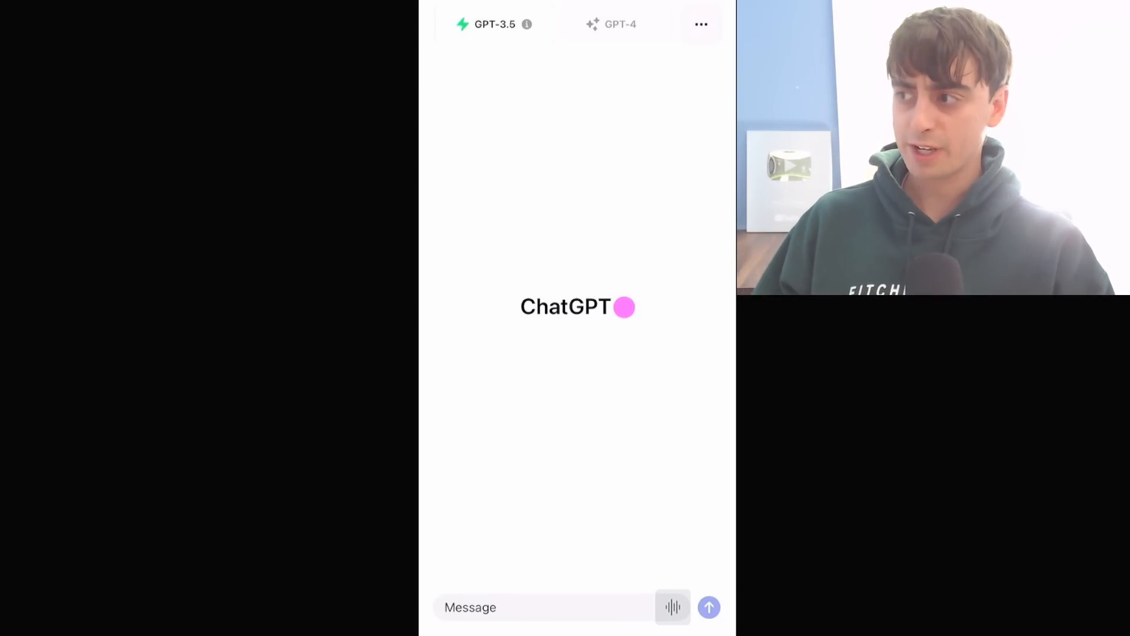
pyautogui.click(699, 23)
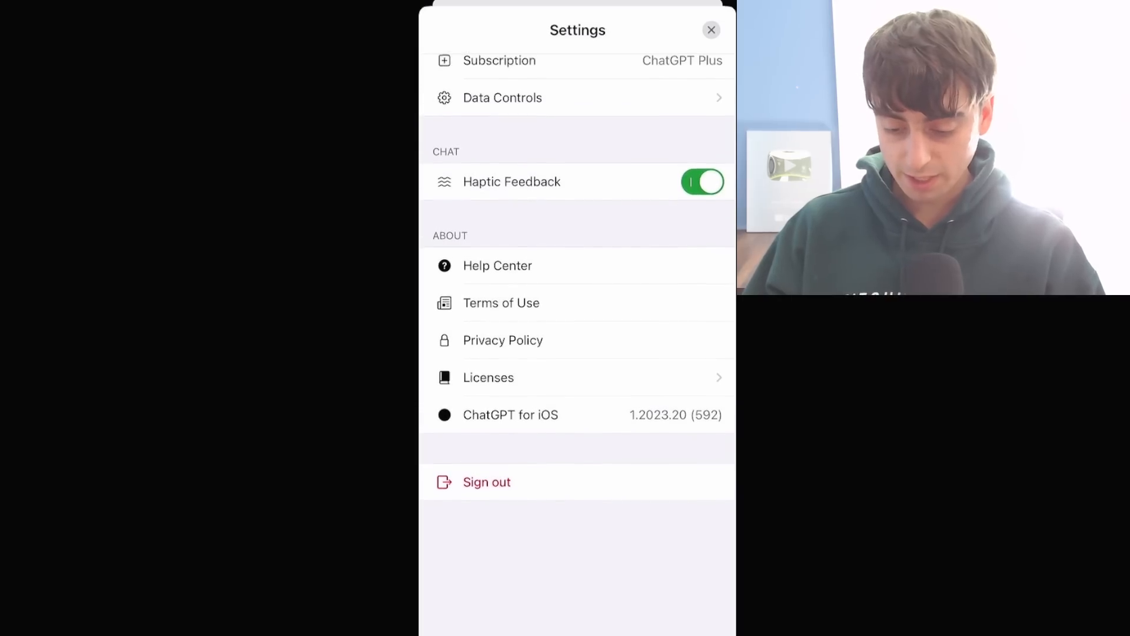
pyautogui.scroll(3)
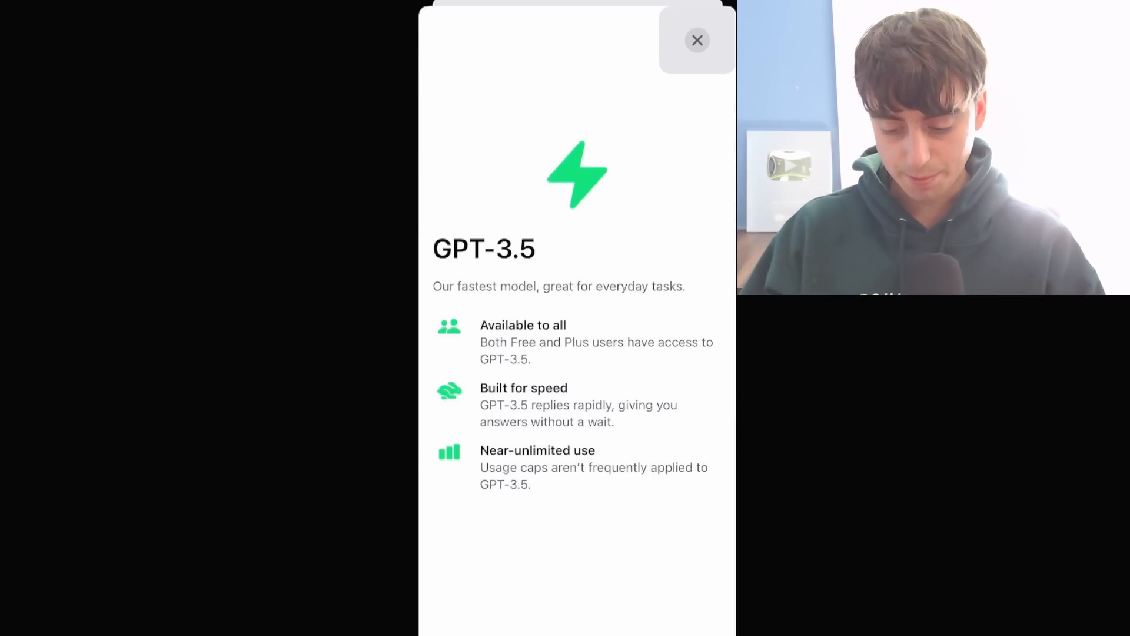
# Switch the chat to GPT-4, viewing and closing its model details.
pyautogui.click(696, 40)
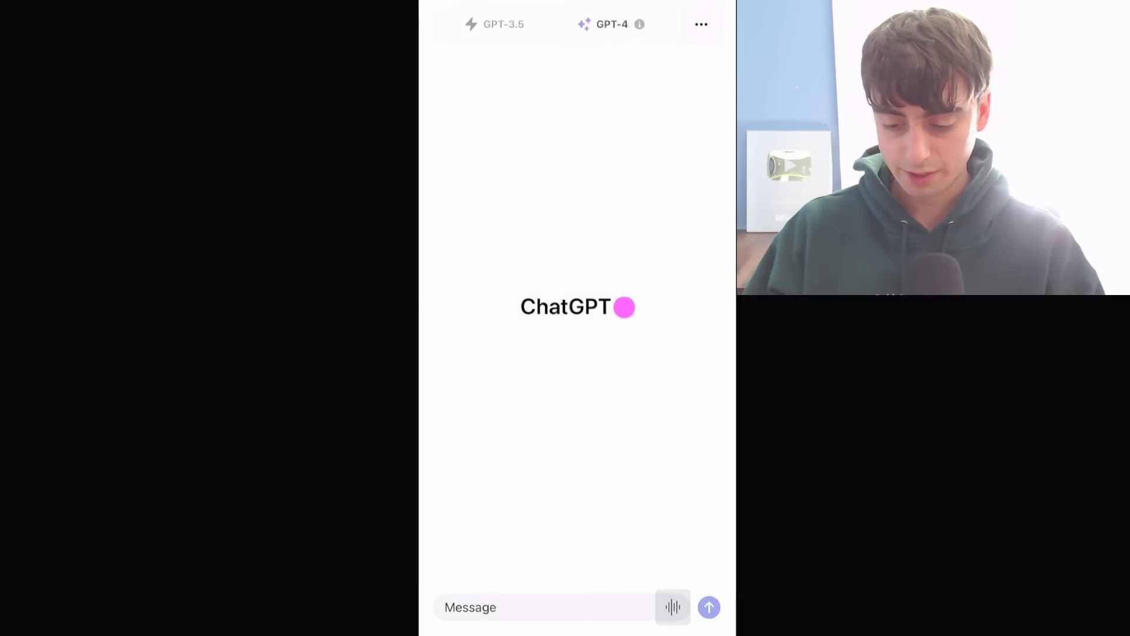
pyautogui.click(639, 23)
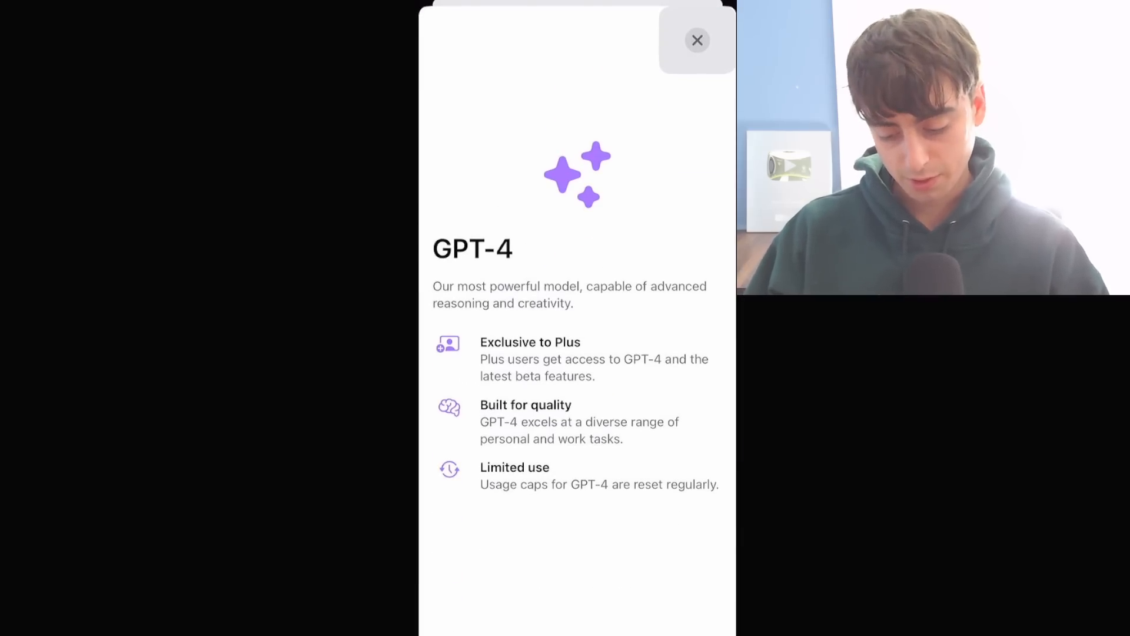
pyautogui.click(696, 40)
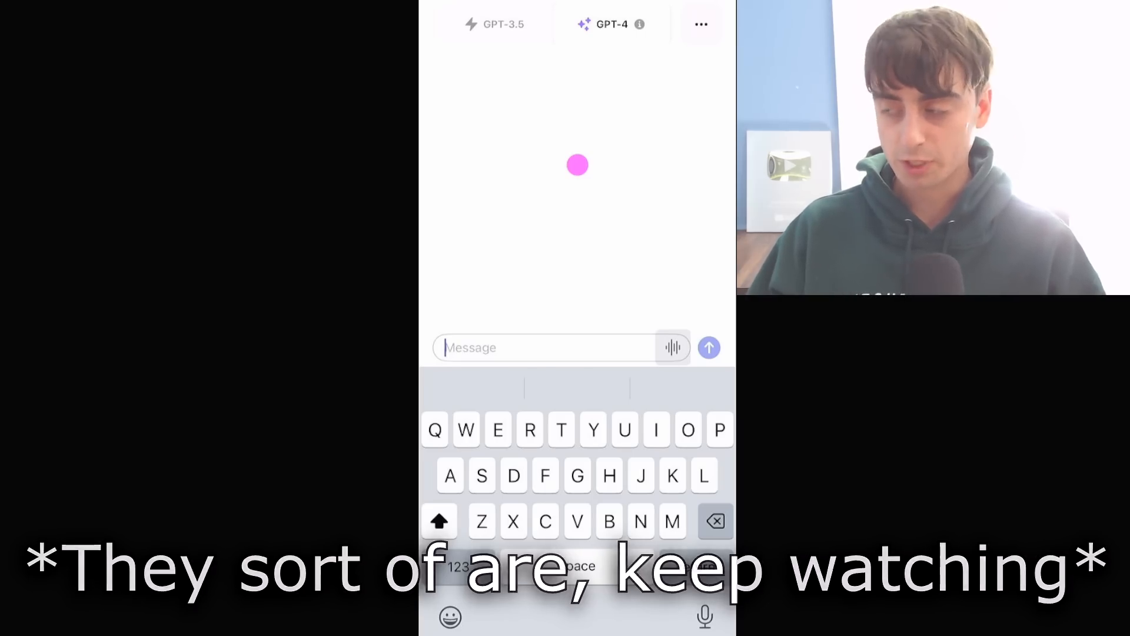
# Dictate and send the most-delicious-bagel question after allowing microphone access.
pyautogui.click(672, 347)
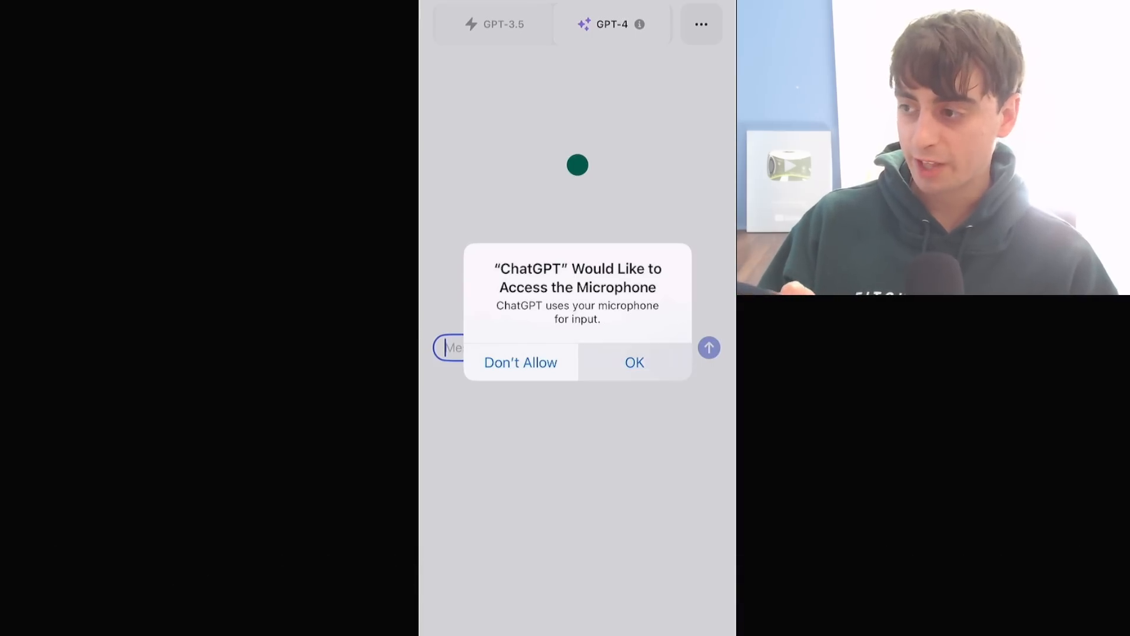
pyautogui.click(633, 362)
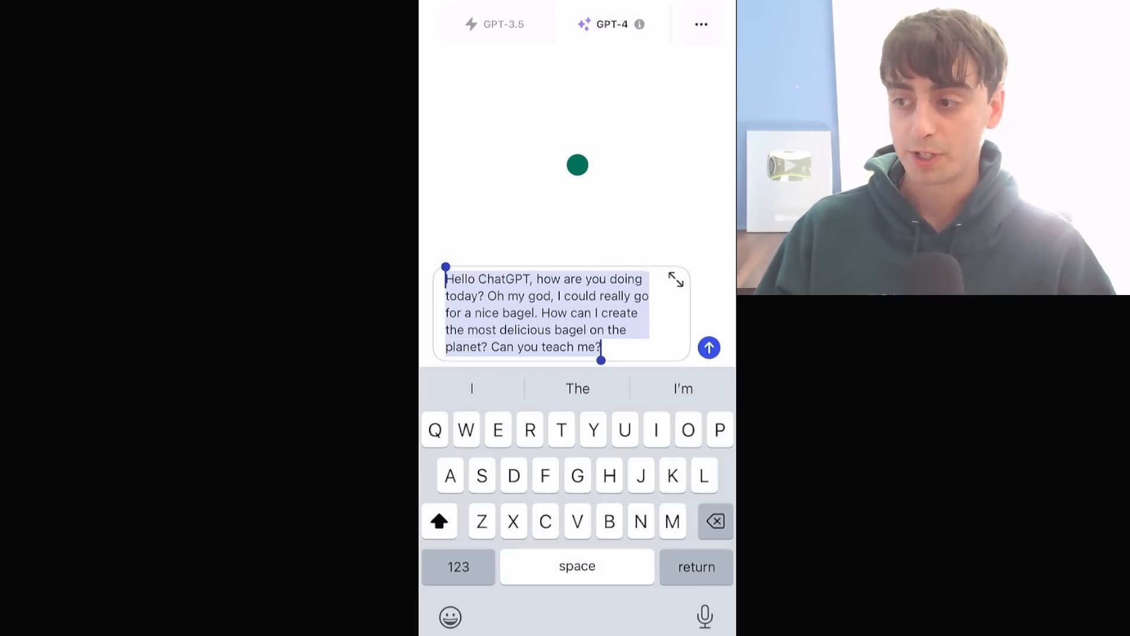
pyautogui.click(709, 348)
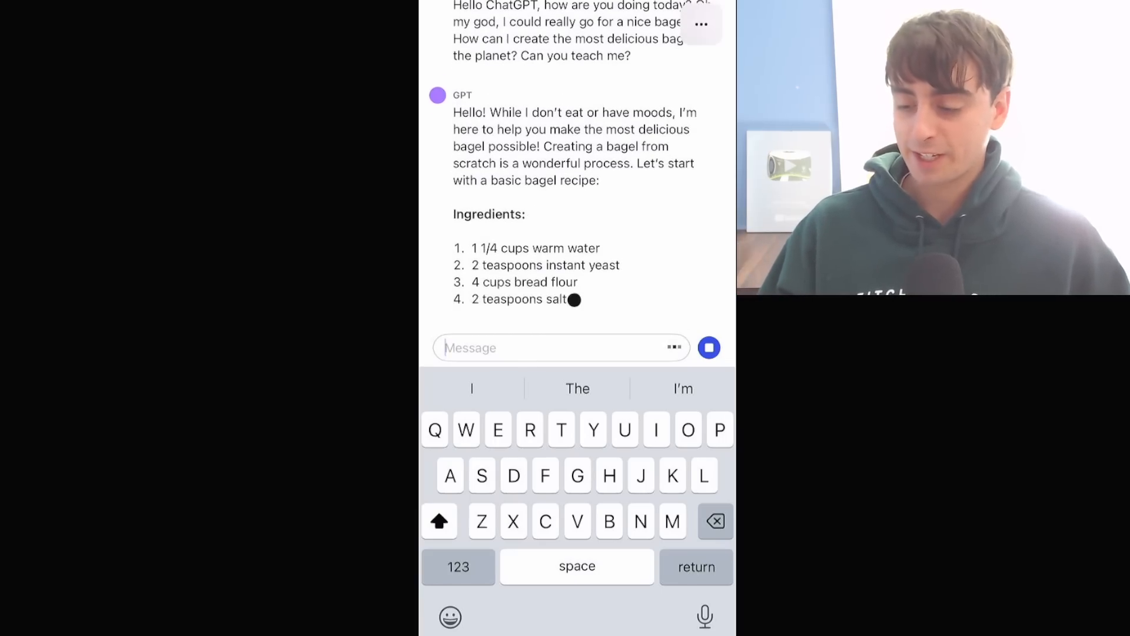
# Scroll through the streaming bagel recipe reply, then back to the top.
pyautogui.scroll(-3)
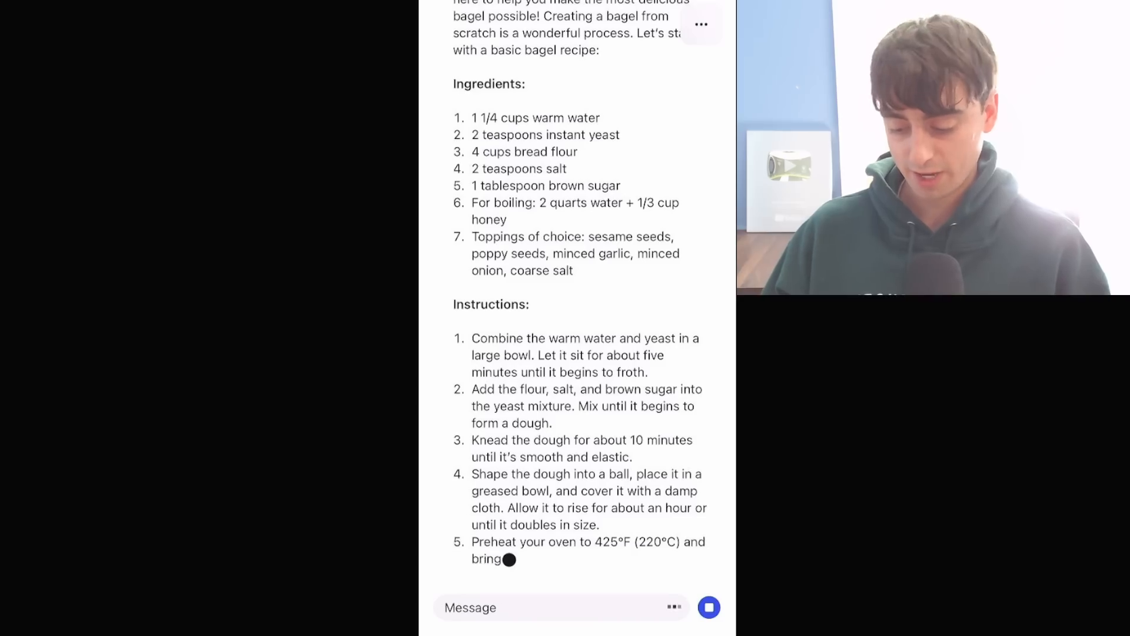
pyautogui.scroll(-3)
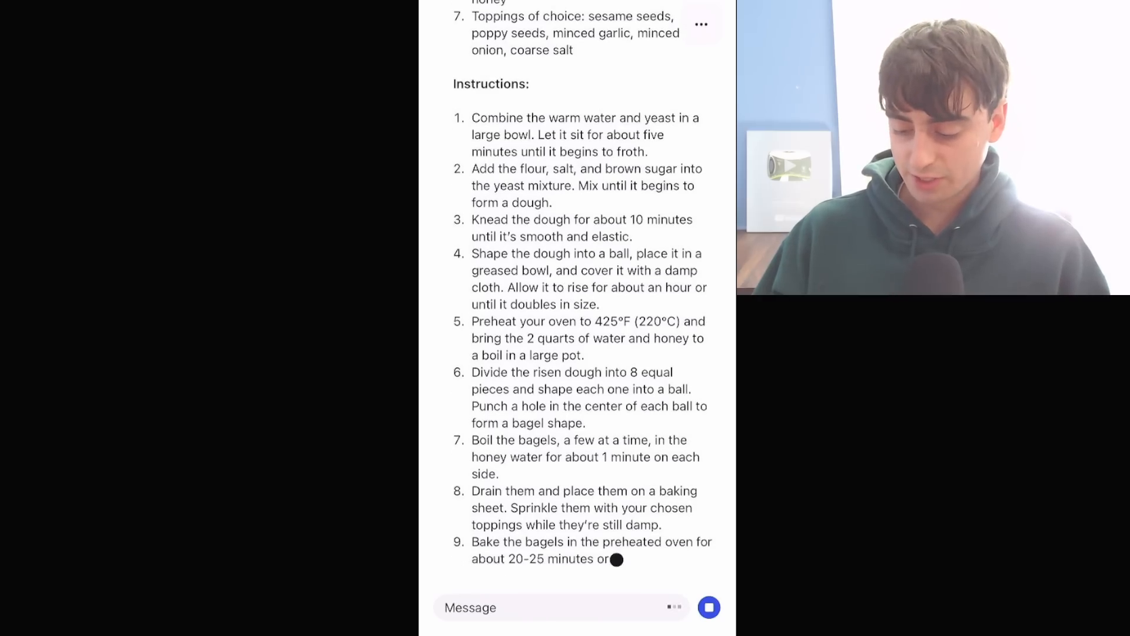
pyautogui.scroll(3)
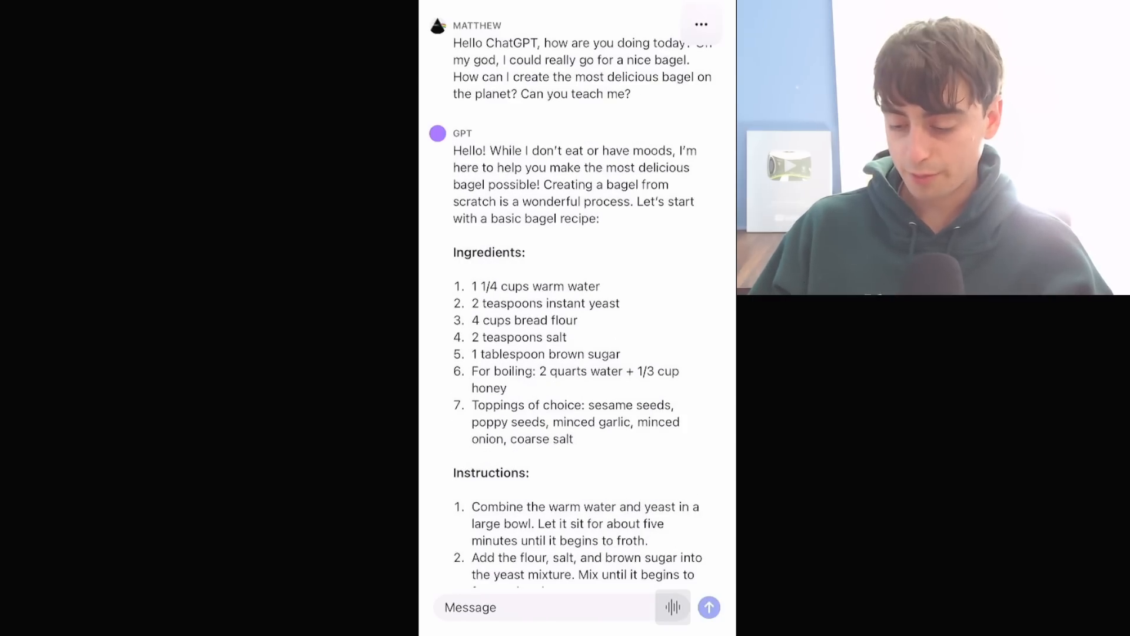
# Open the History sheet from the options menu and browse today's bagel chat entry.
pyautogui.click(699, 24)
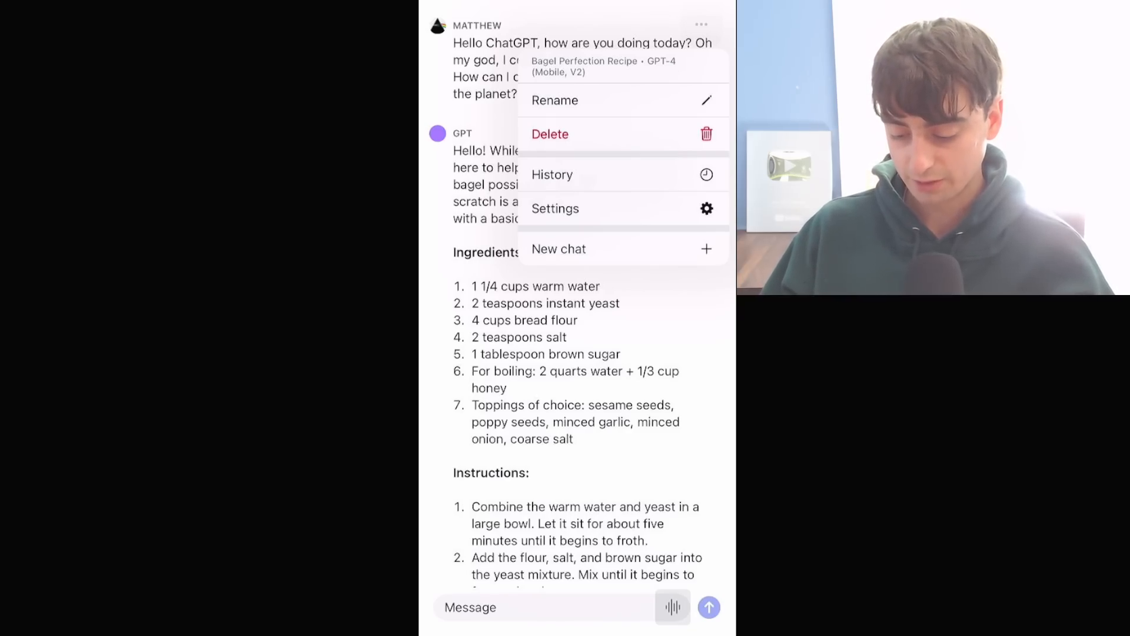
pyautogui.click(552, 175)
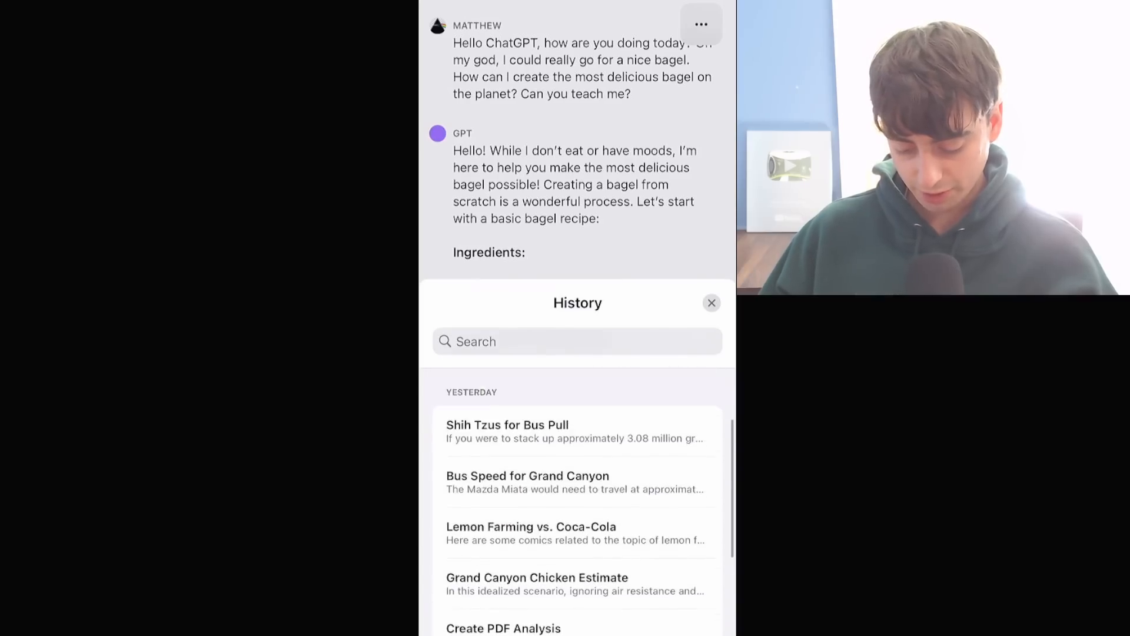
pyautogui.scroll(3)
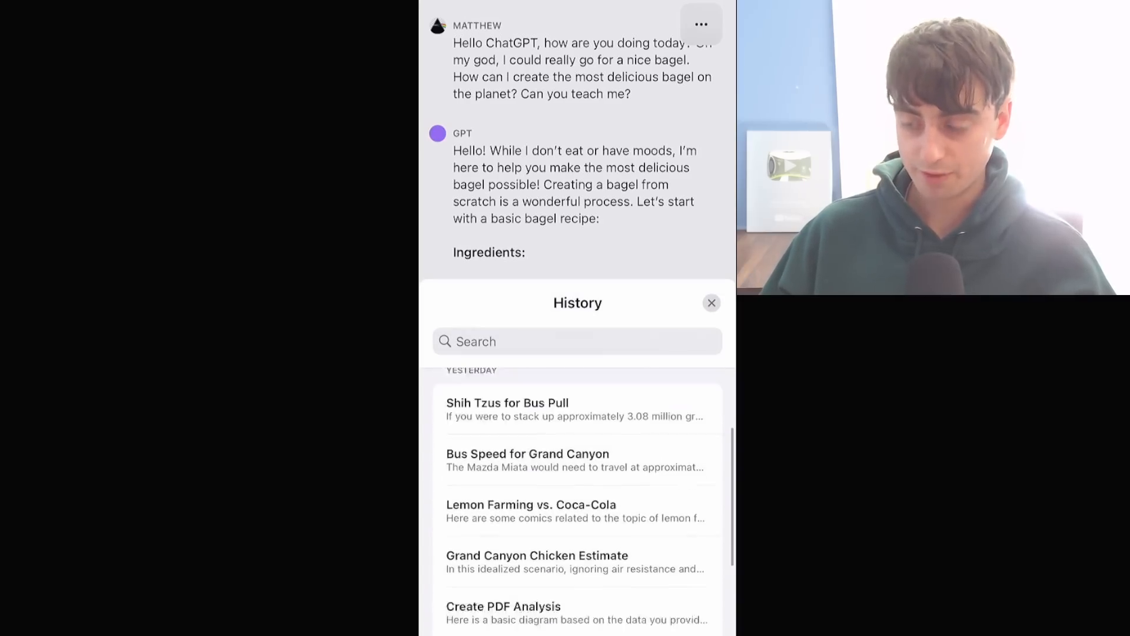
pyautogui.scroll(3)
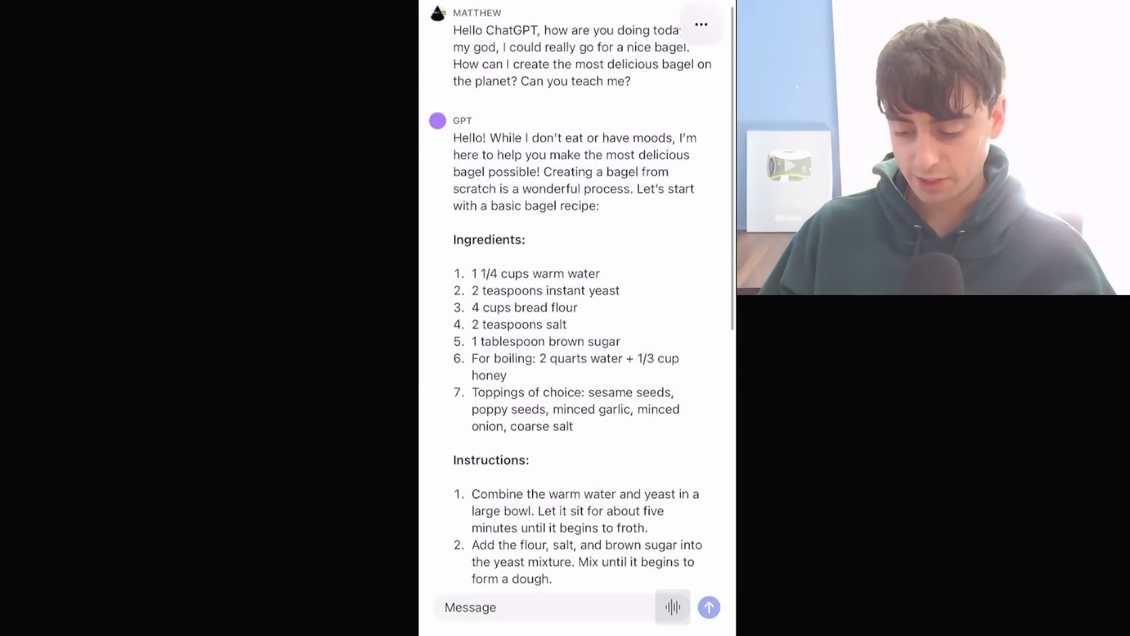
pyautogui.scroll(-3)
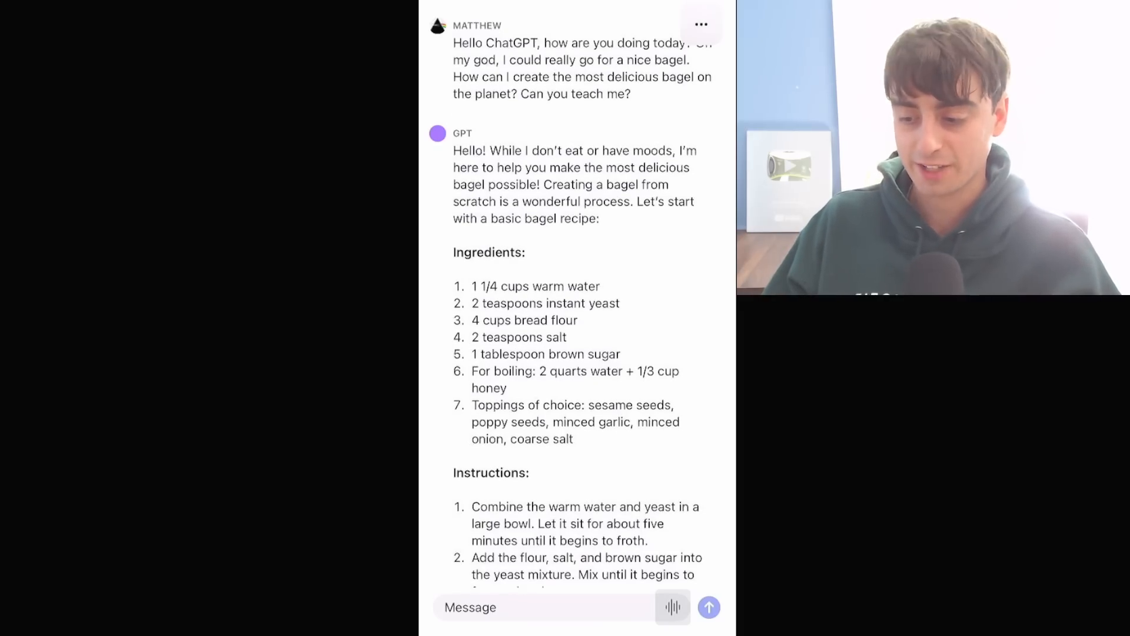
# Reopen the three-dot options menu and start a fresh empty chat.
pyautogui.click(700, 24)
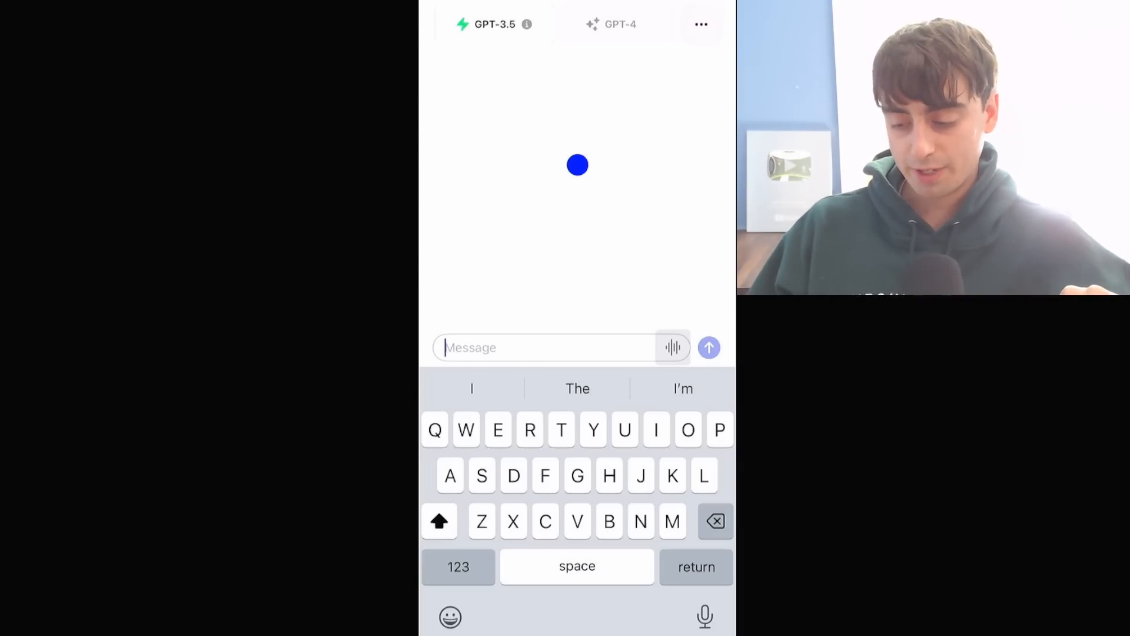
pyautogui.click(699, 24)
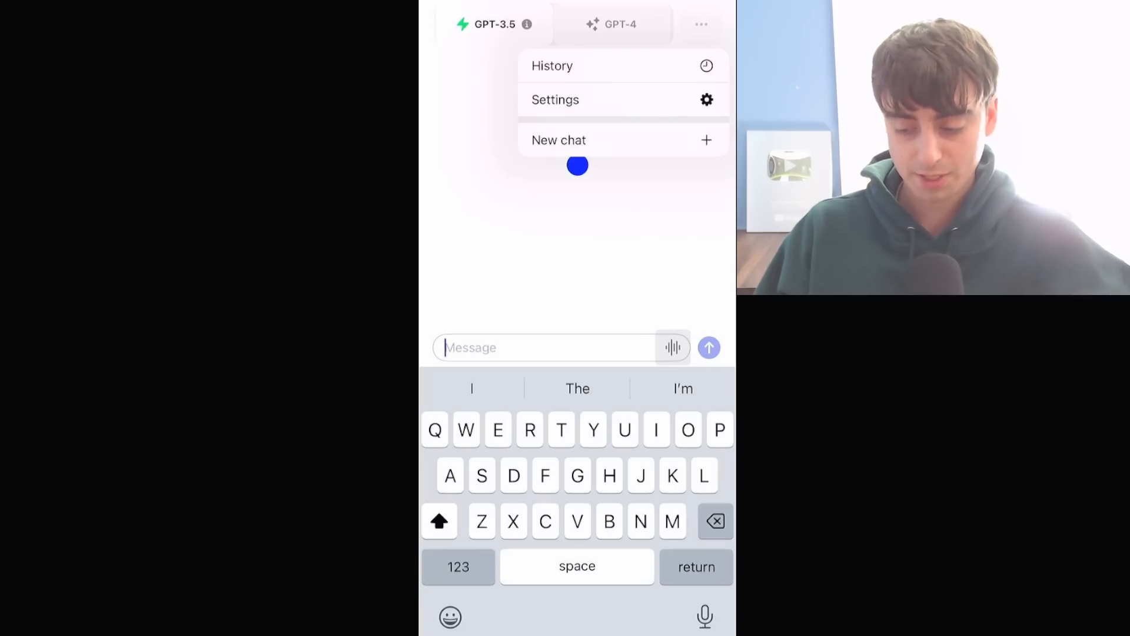
pyautogui.click(552, 65)
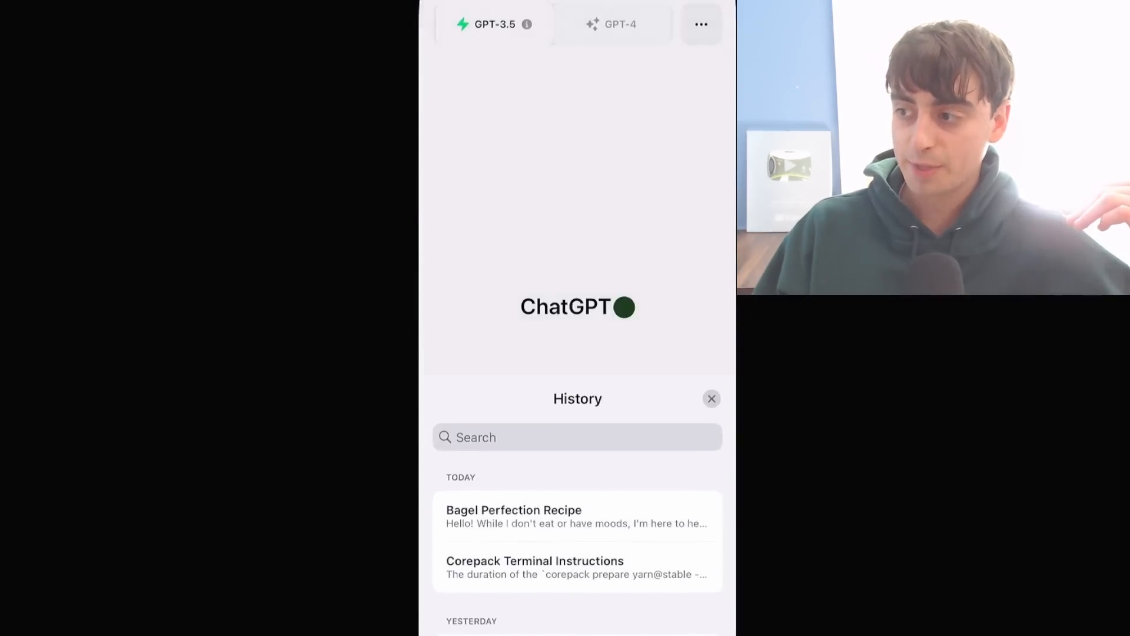
# Scroll through the Wolfram chat about sand grains and shih tzus pulling a school bus.
pyautogui.scroll(3)
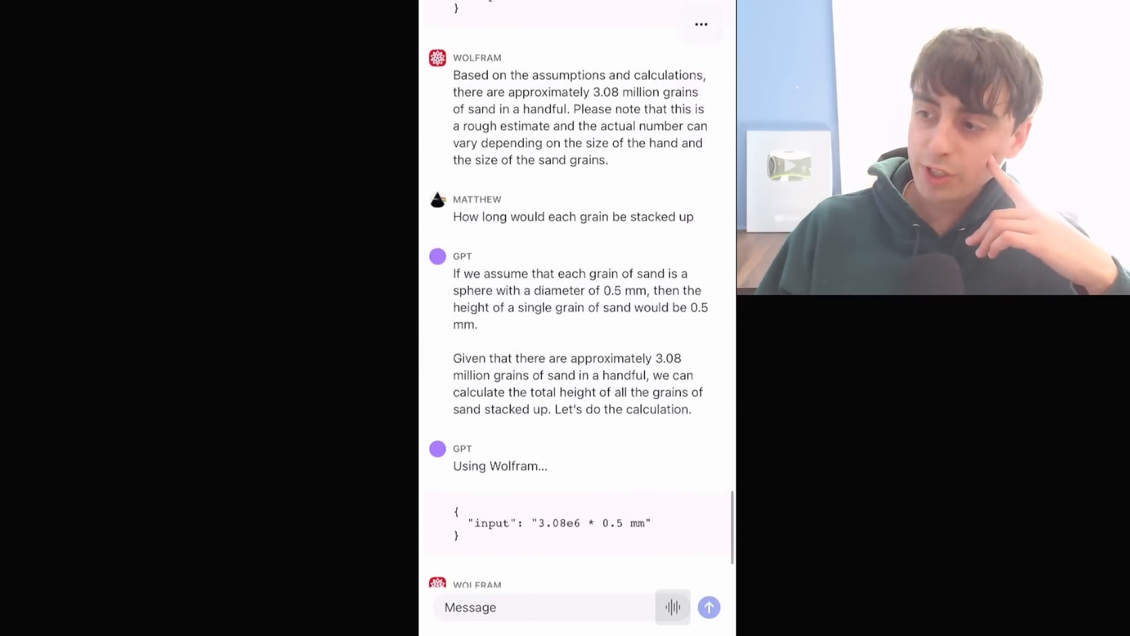
pyautogui.scroll(-3)
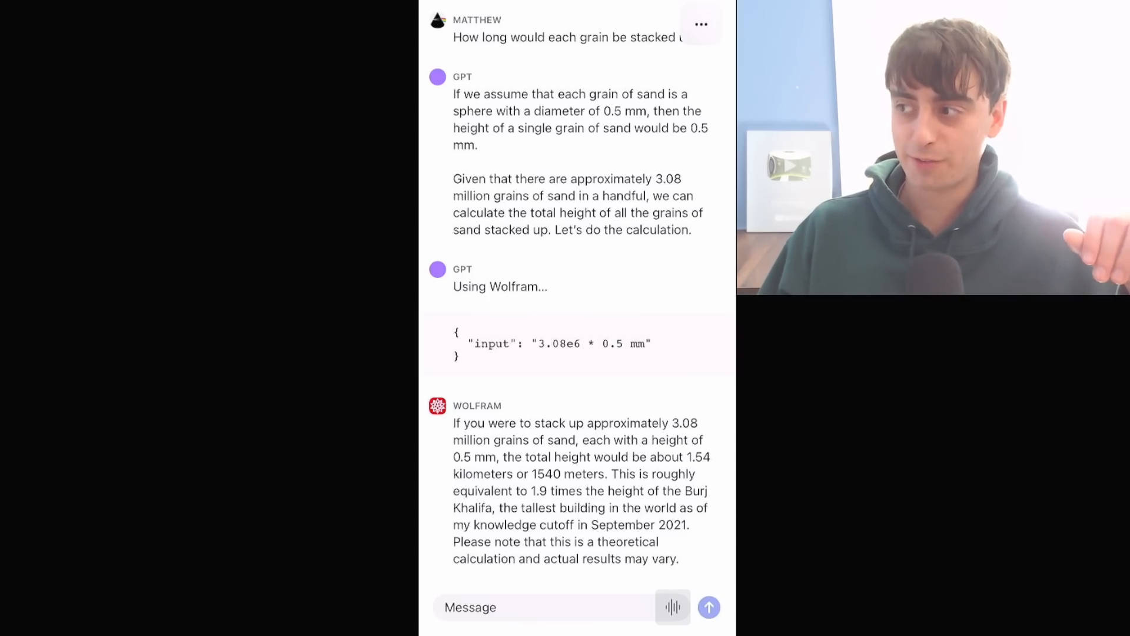
pyautogui.scroll(3)
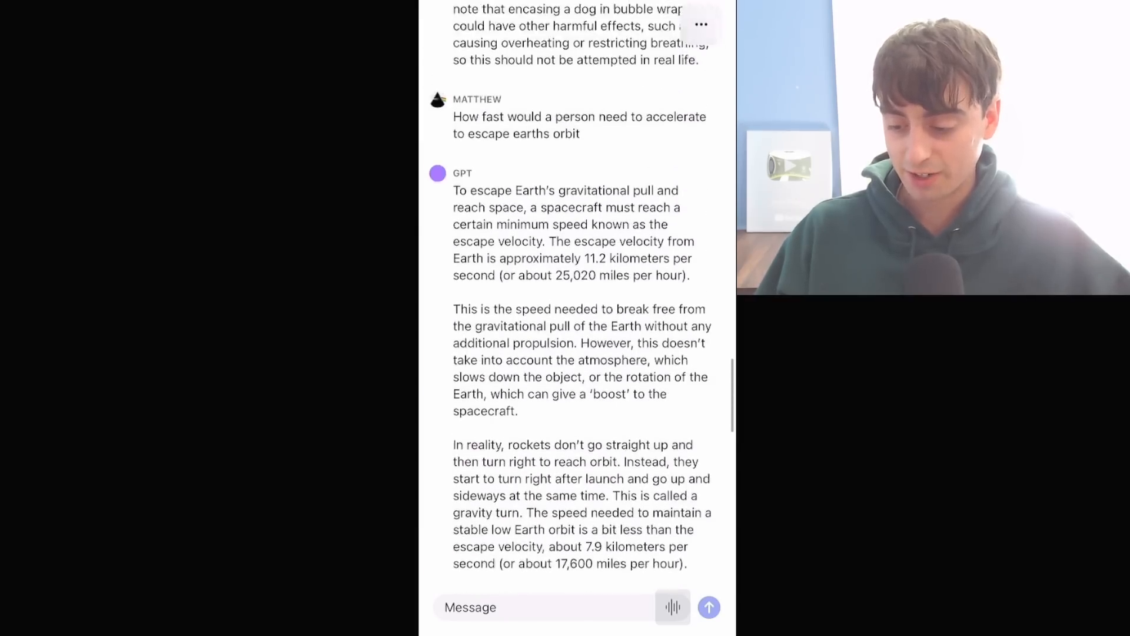
pyautogui.scroll(-3)
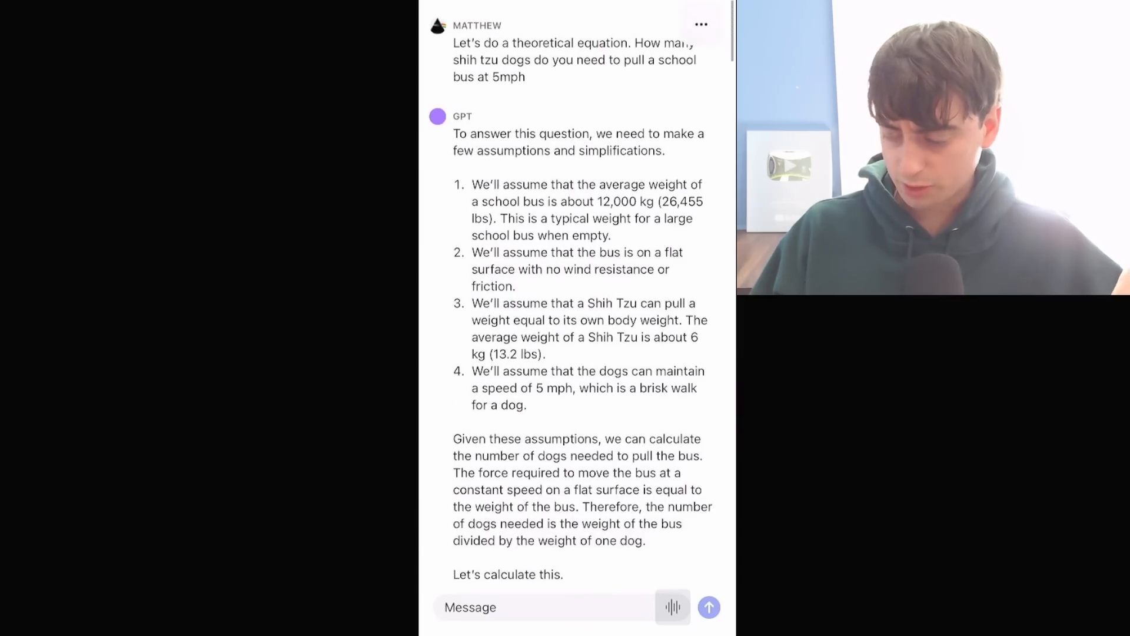
pyautogui.scroll(-3)
pyautogui.write('Calculate how large my biceps would need to be to lift a 2000 pound boulder')
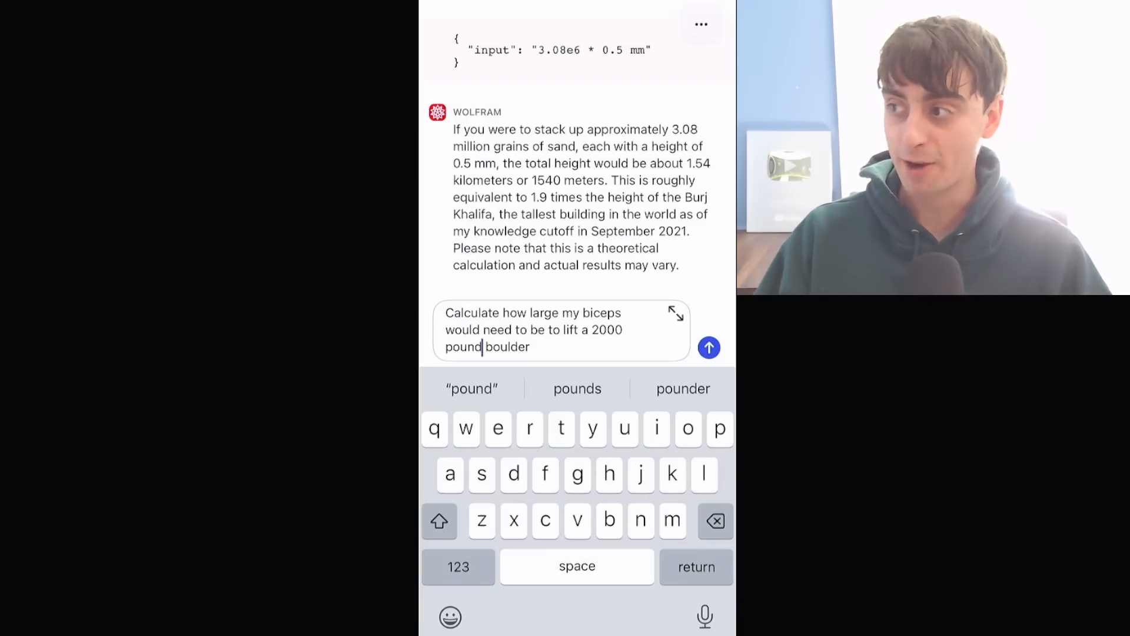
# Send the 2000-pound boulder biceps question and scroll through Wolfram's 33.81-inch answer.
pyautogui.click(707, 348)
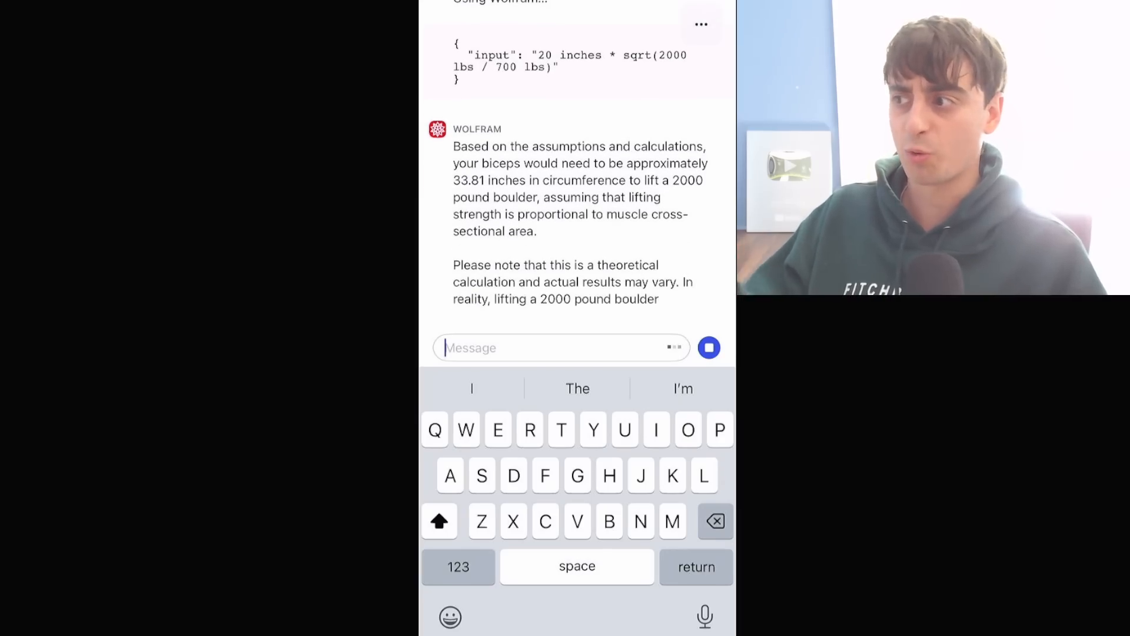
pyautogui.scroll(3)
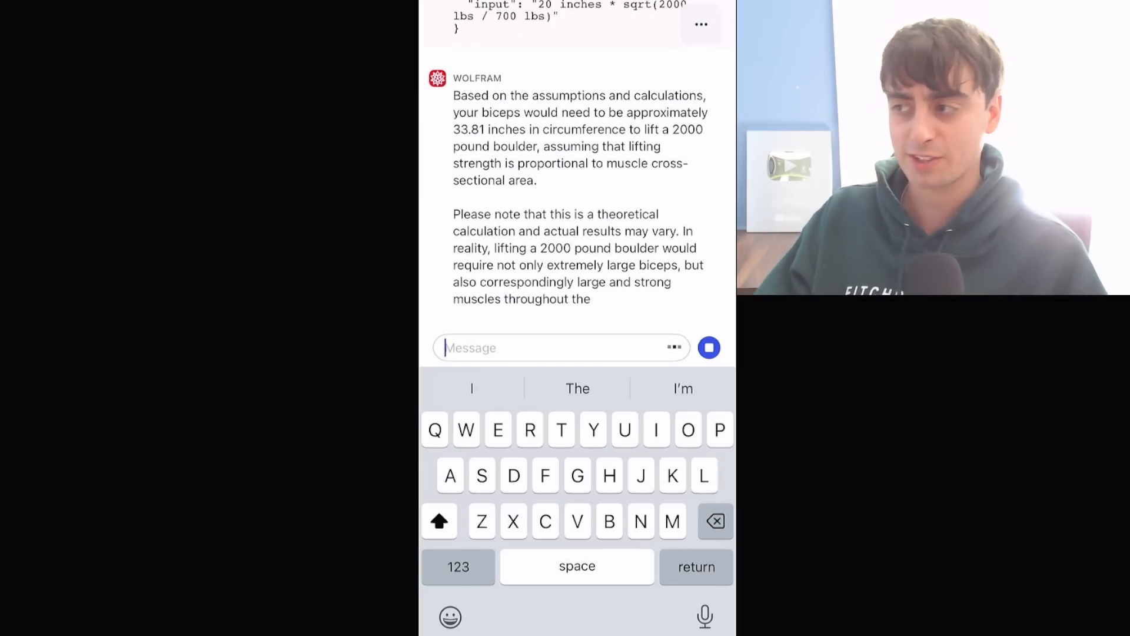
pyautogui.scroll(3)
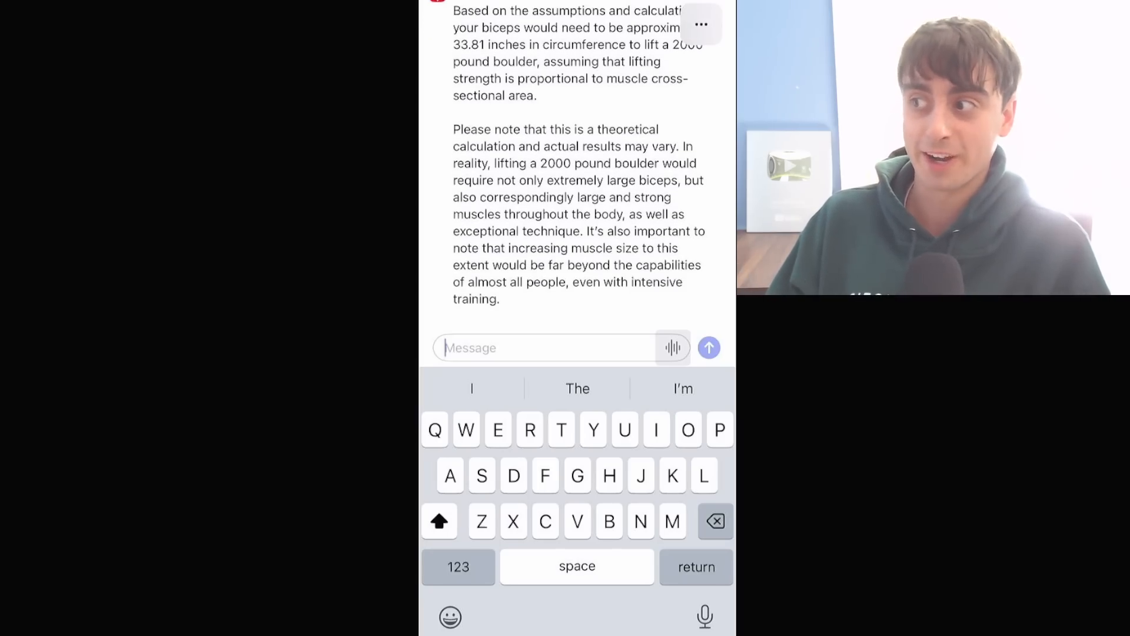
pyautogui.scroll(-3)
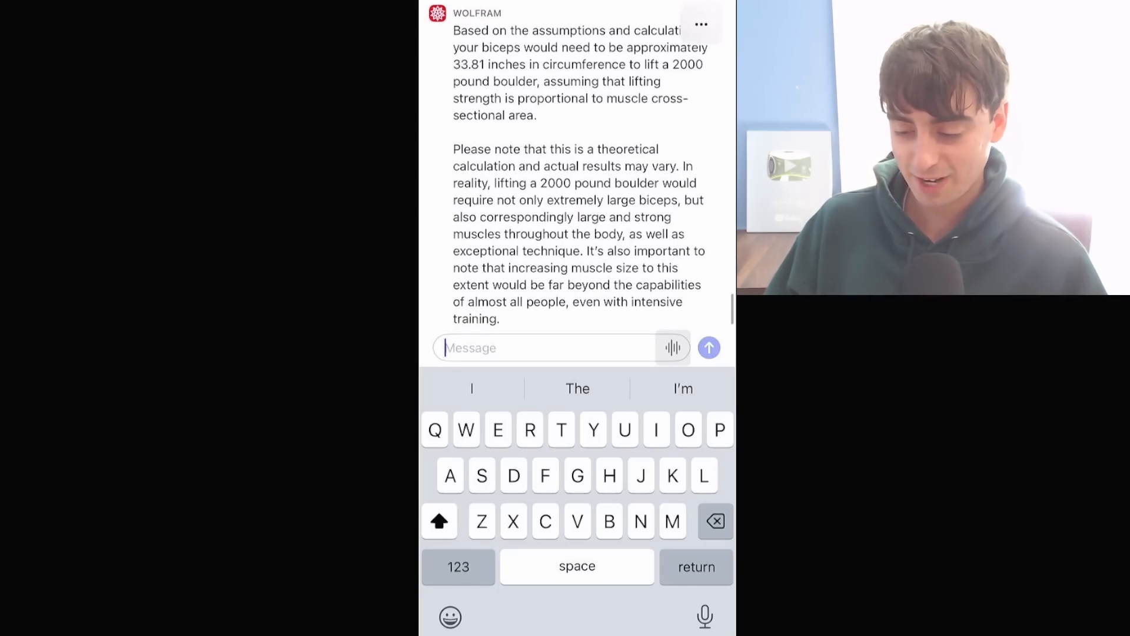
pyautogui.scroll(3)
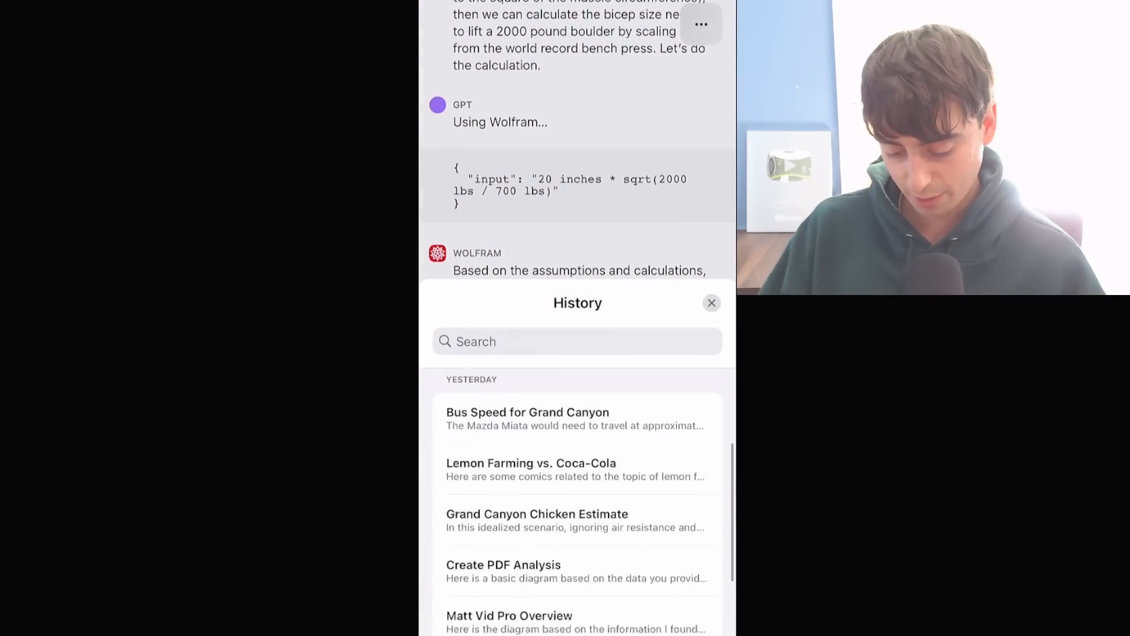
# Open the OpenAI website and MattVidPro browsing chat from History and scroll its messages.
pyautogui.click(710, 301)
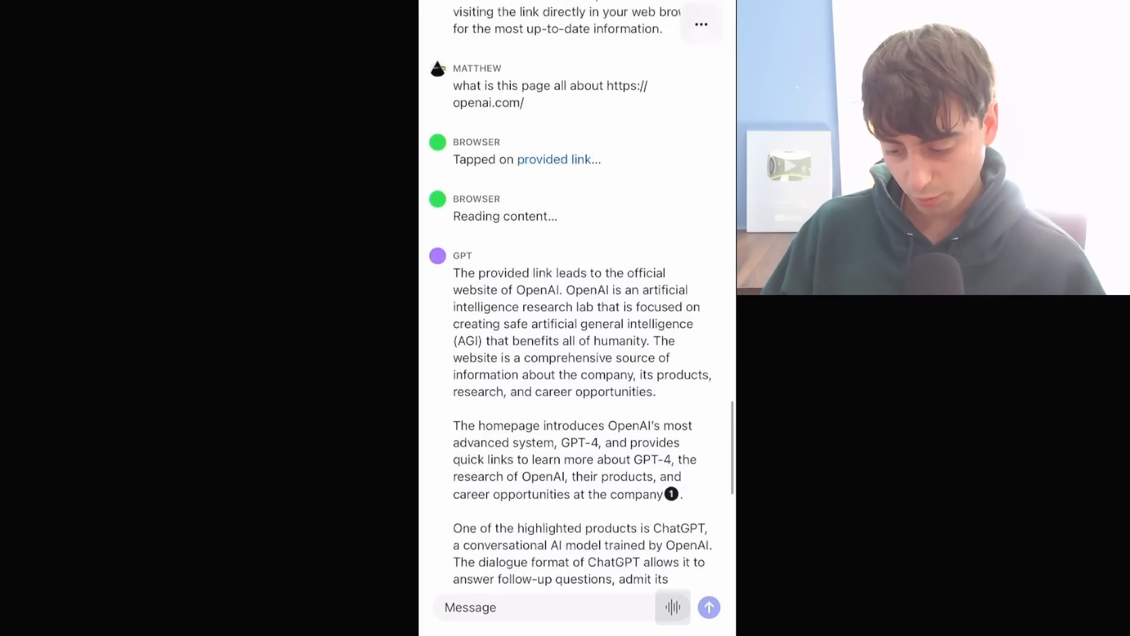
pyautogui.click(559, 160)
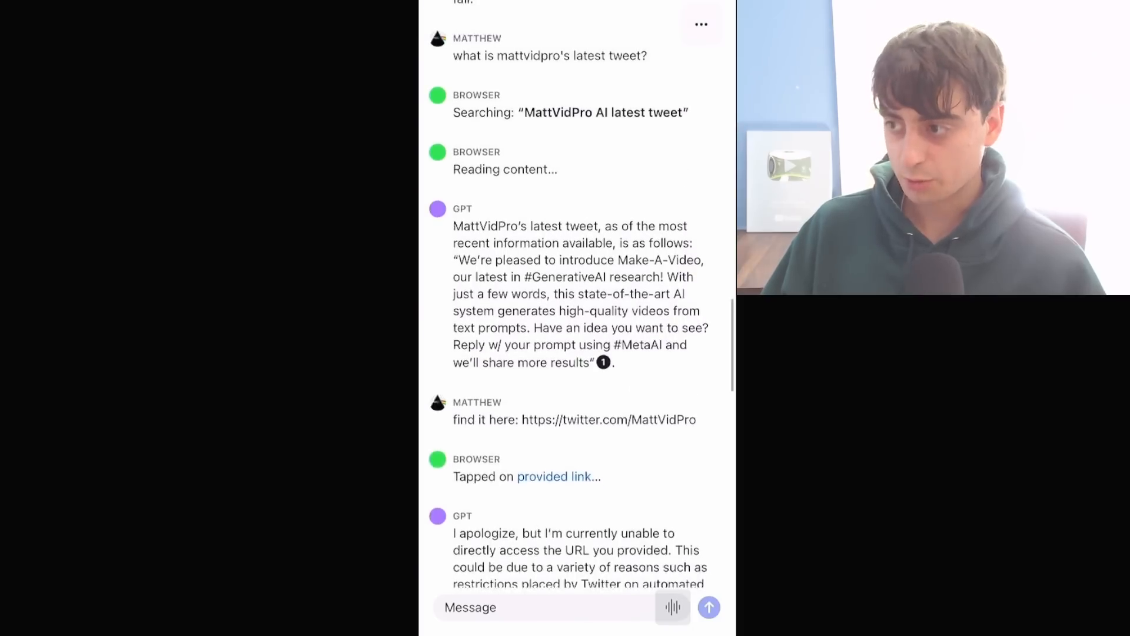
pyautogui.scroll(-3)
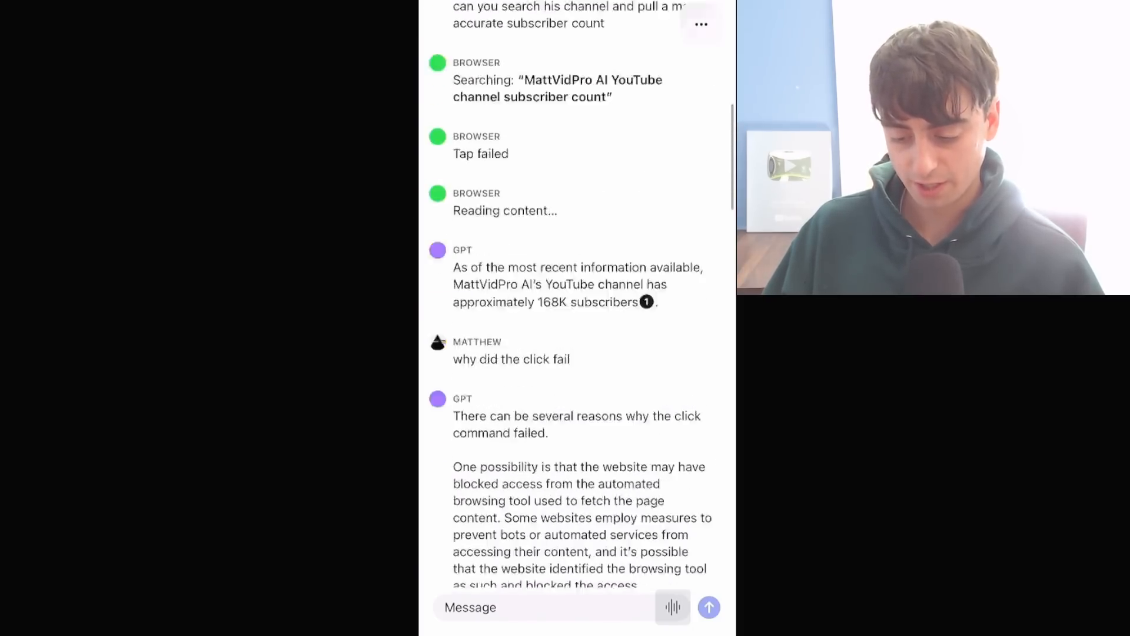
pyautogui.scroll(3)
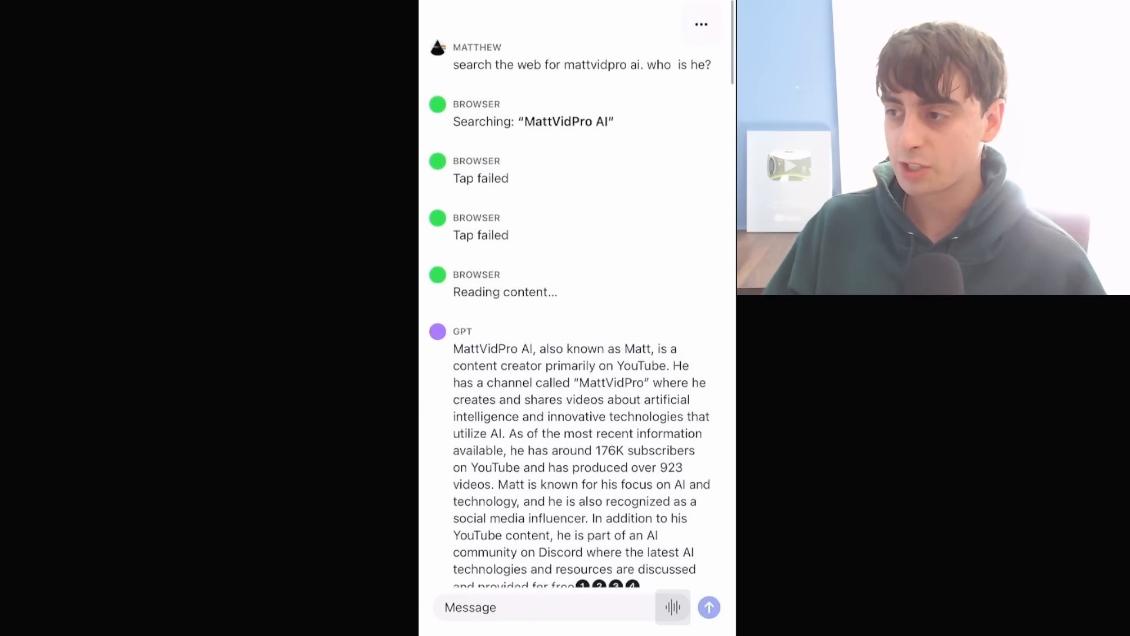
pyautogui.scroll(-3)
pyautogui.write('Search the web and find me information on open ai’s whisper technology, then proceed to write a brief poem about it that rhymes')
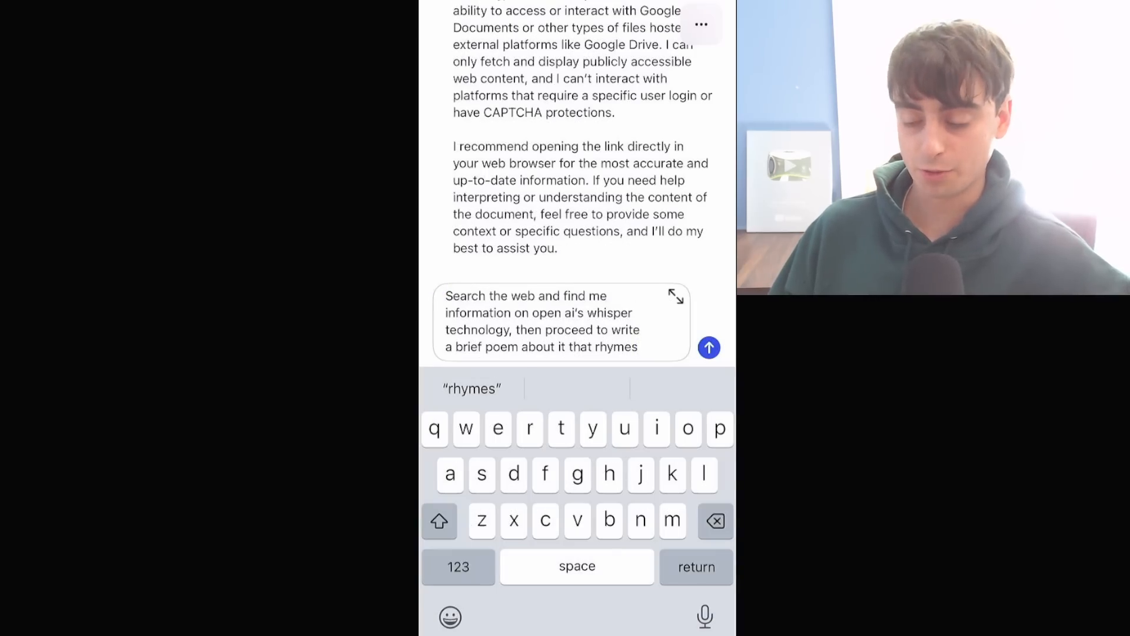
# Send the Whisper research and rhyming-poem request, then leave the reply for a new chat.
pyautogui.click(708, 347)
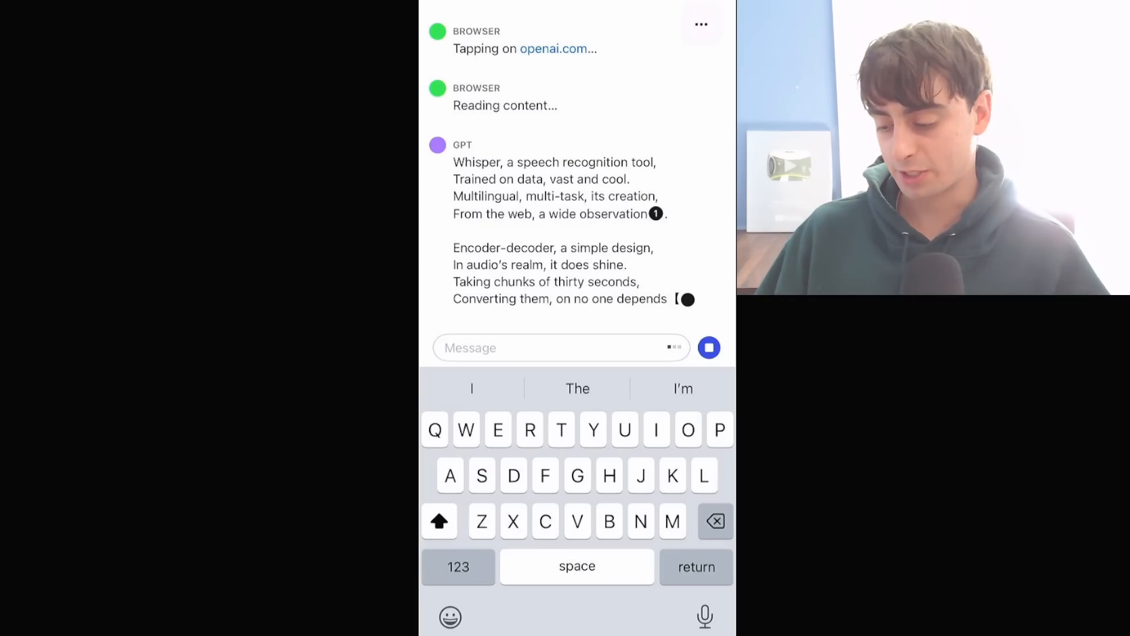
pyautogui.scroll(3)
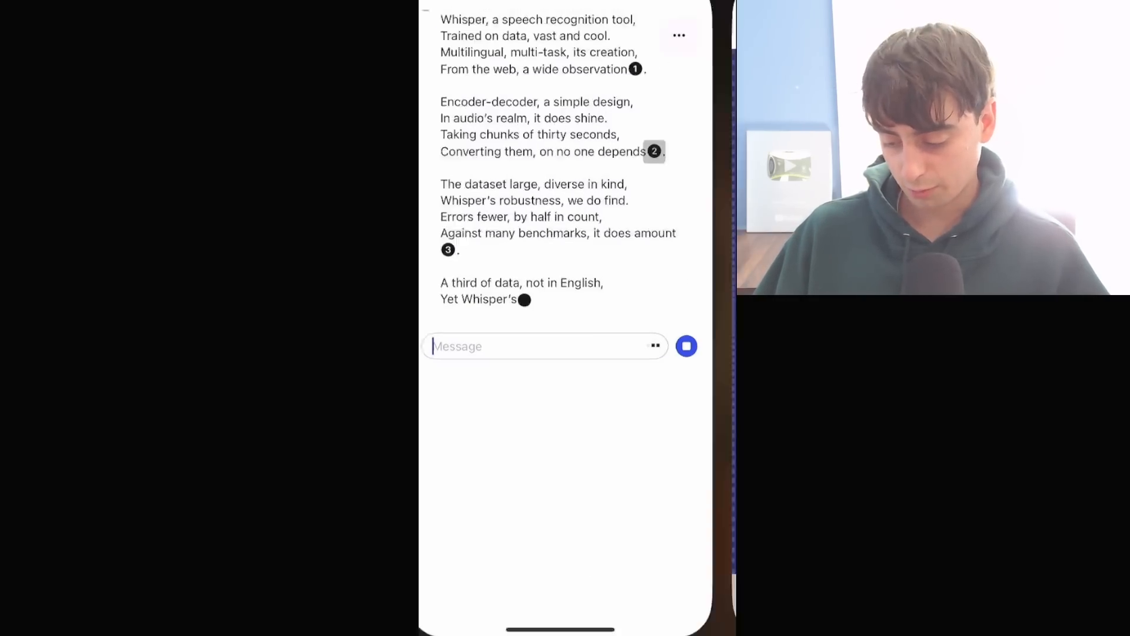
pyautogui.click(544, 346)
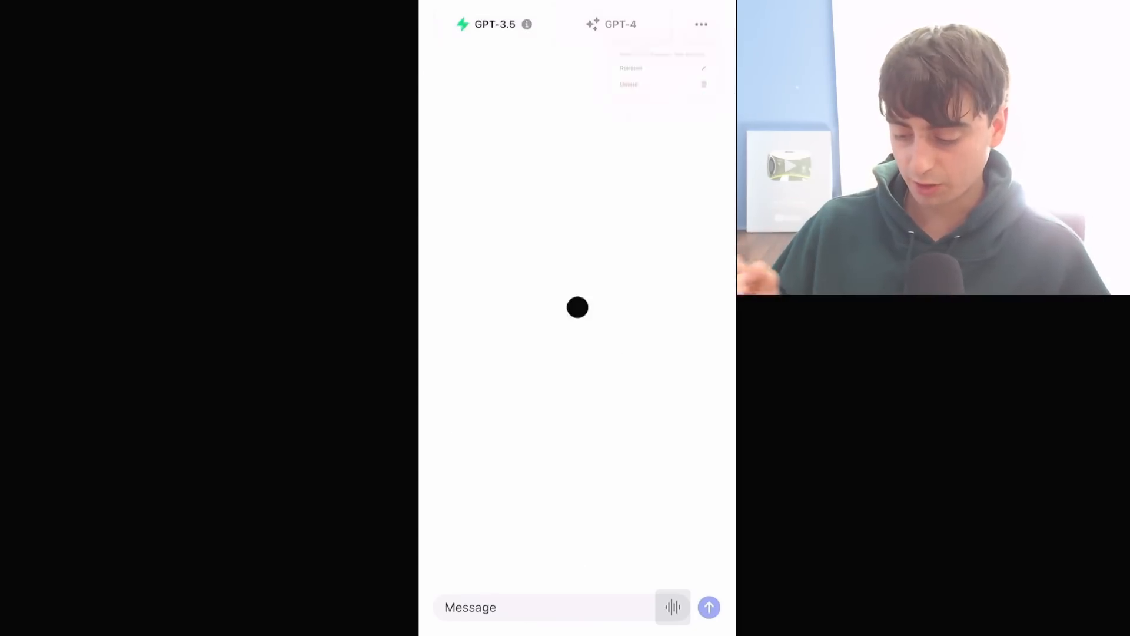
# Reopen the AI Web Access chat and scroll through the five-stanza Whisper poem with citations.
pyautogui.click(540, 606)
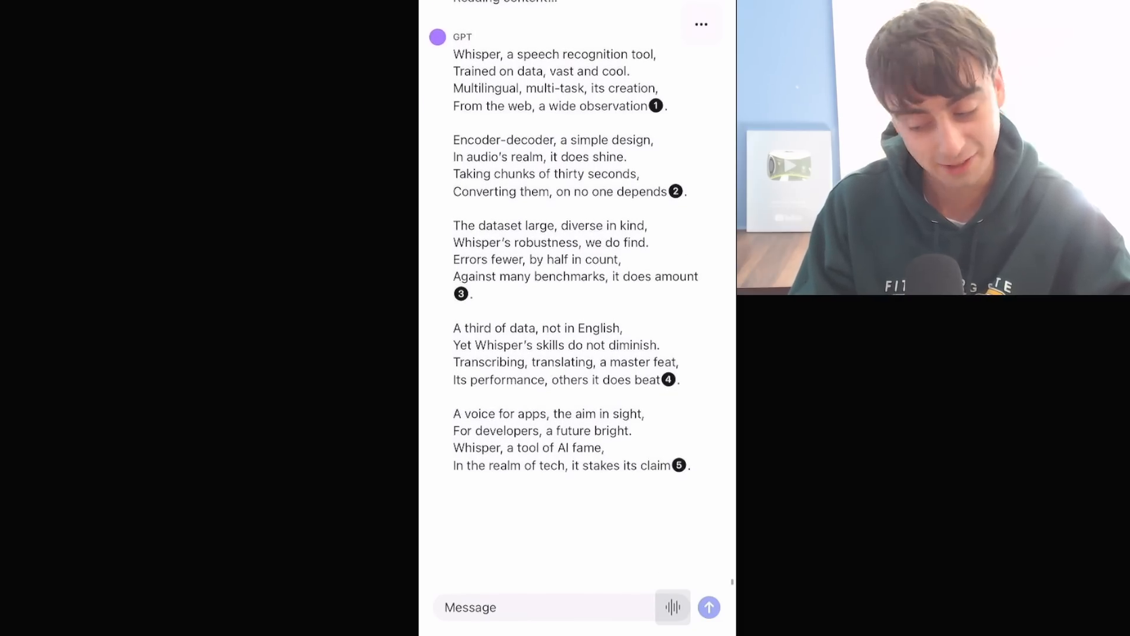
pyautogui.scroll(3)
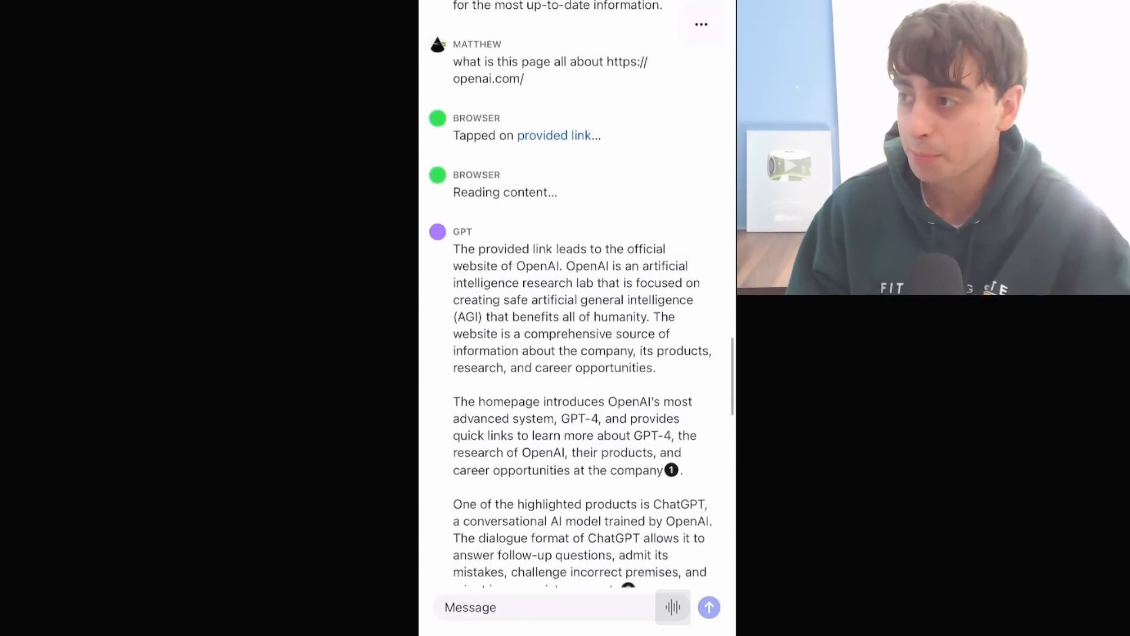
pyautogui.scroll(-3)
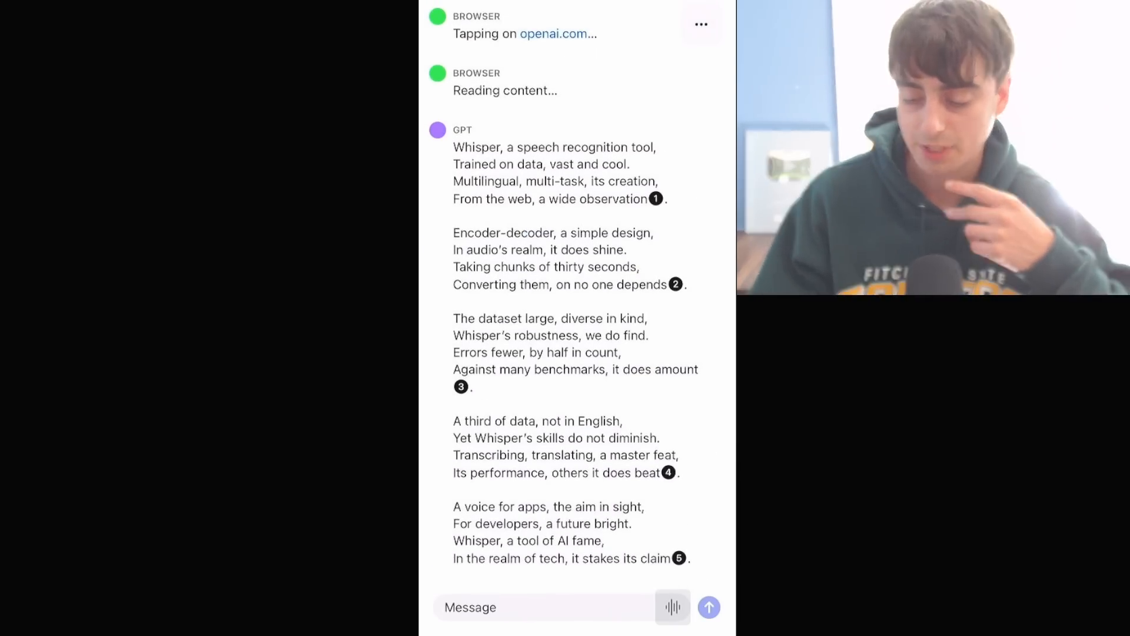
pyautogui.scroll(3)
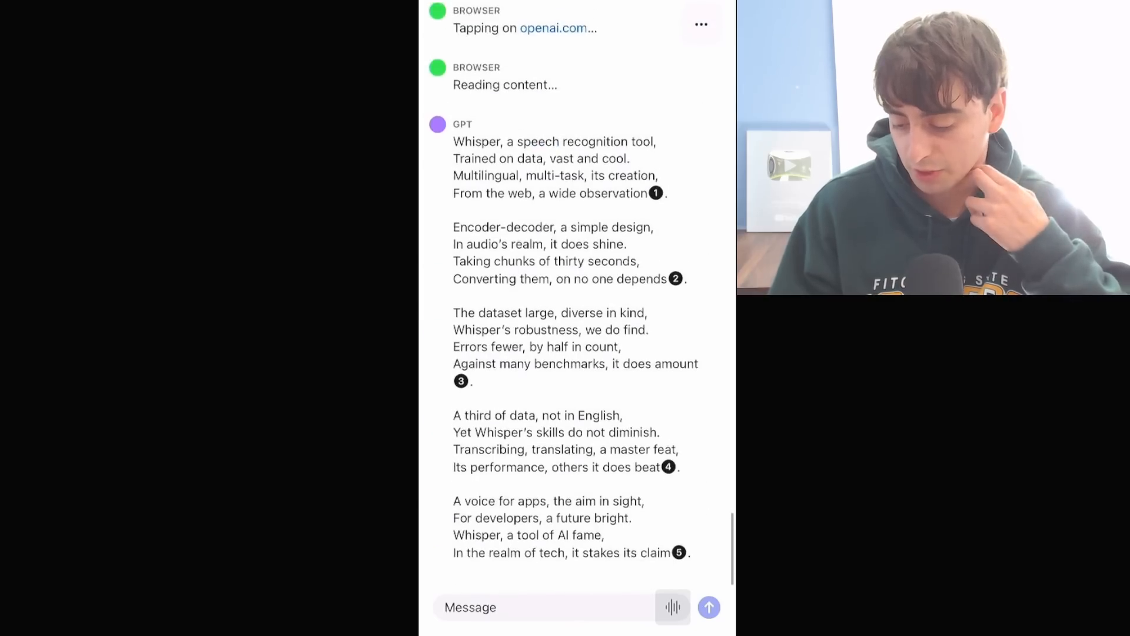
# Open History from the ••• menu, showing AI Web Access and Shih Tzus for Bus Pull chats.
pyautogui.click(699, 24)
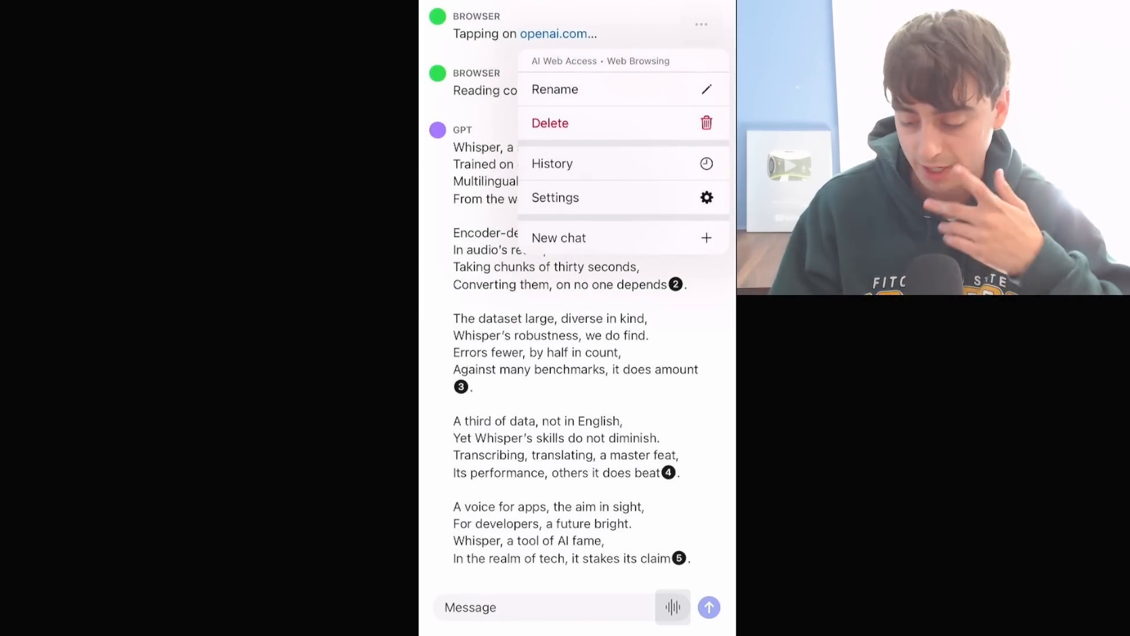
pyautogui.click(552, 164)
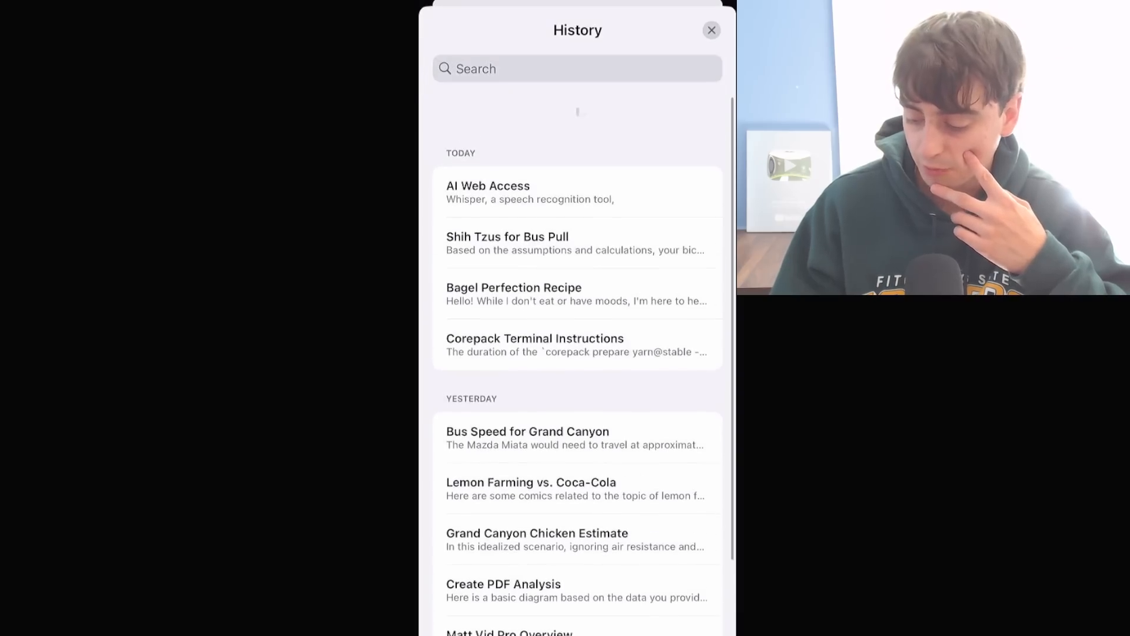